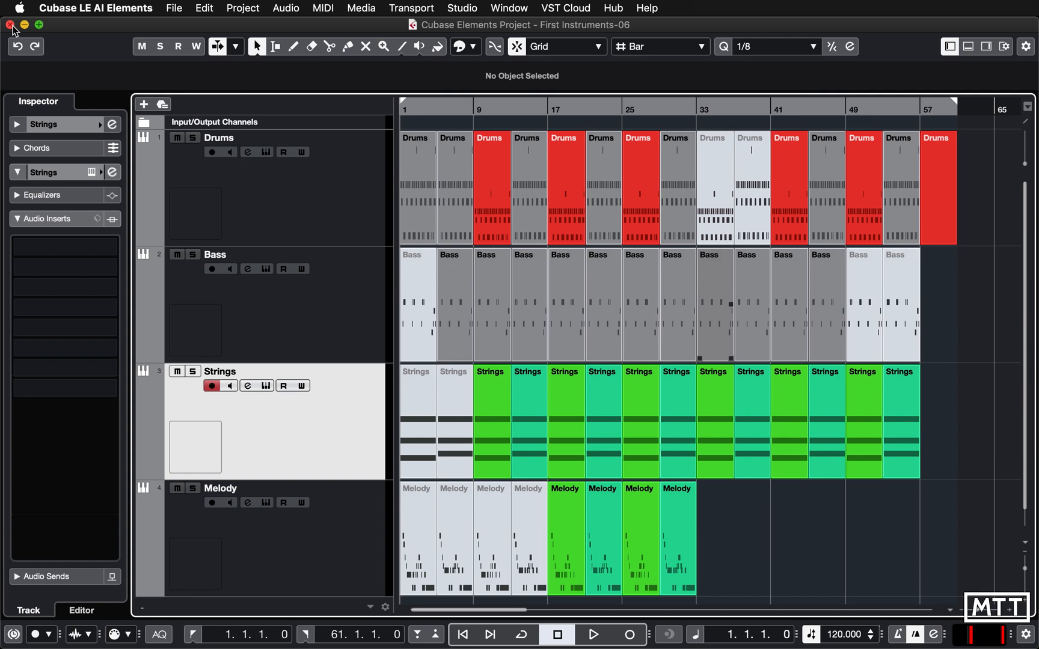
{"action": "mouse_move", "coordinate": [139, 6]}
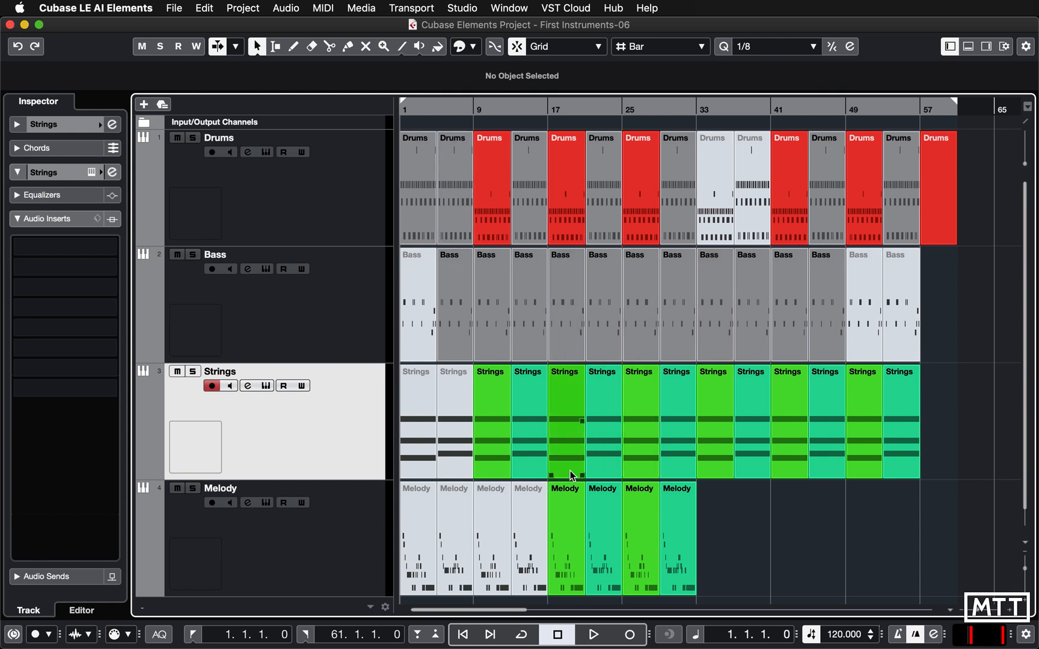
- Select the Drums track header so the inspector shows the Drums settings
{"action": "left_click", "coordinate": [219, 137]}
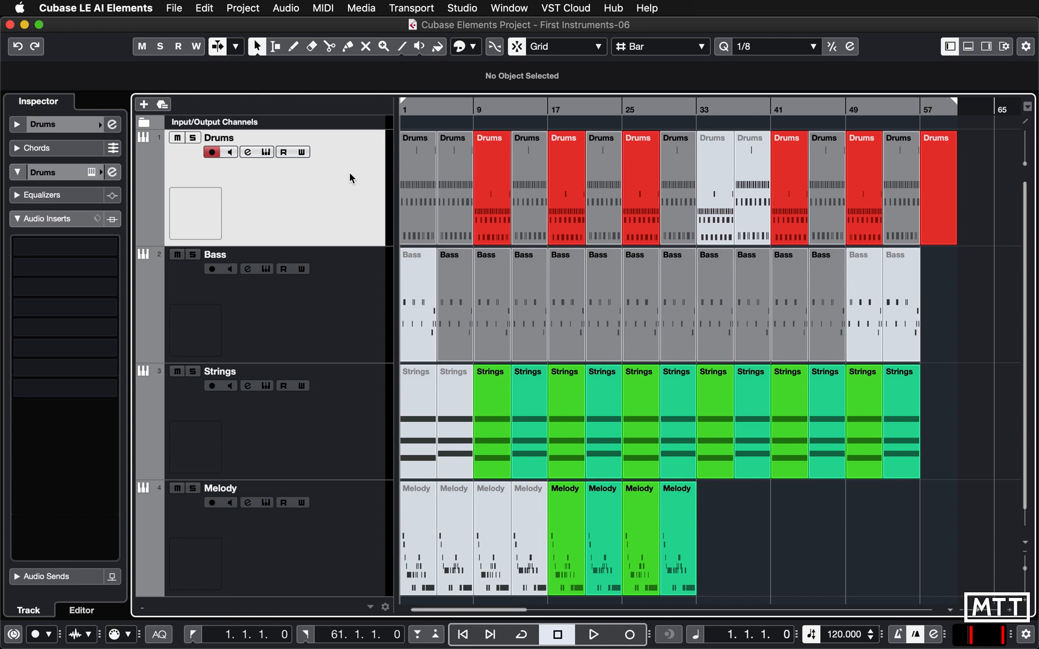
{"action": "mouse_move", "coordinate": [242, 193]}
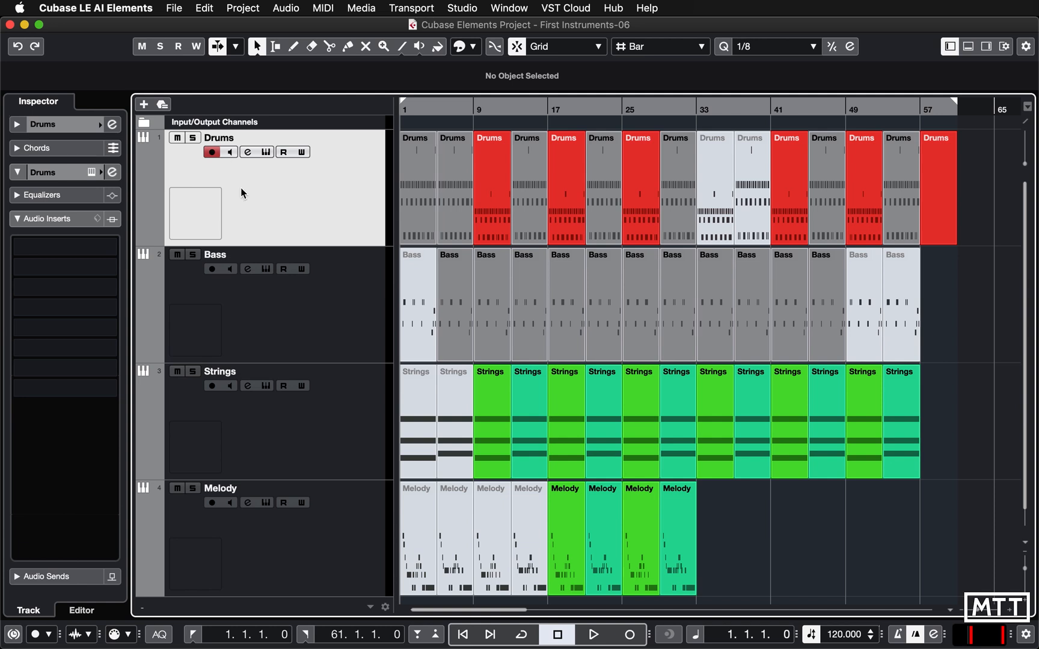
{"action": "mouse_move", "coordinate": [192, 137]}
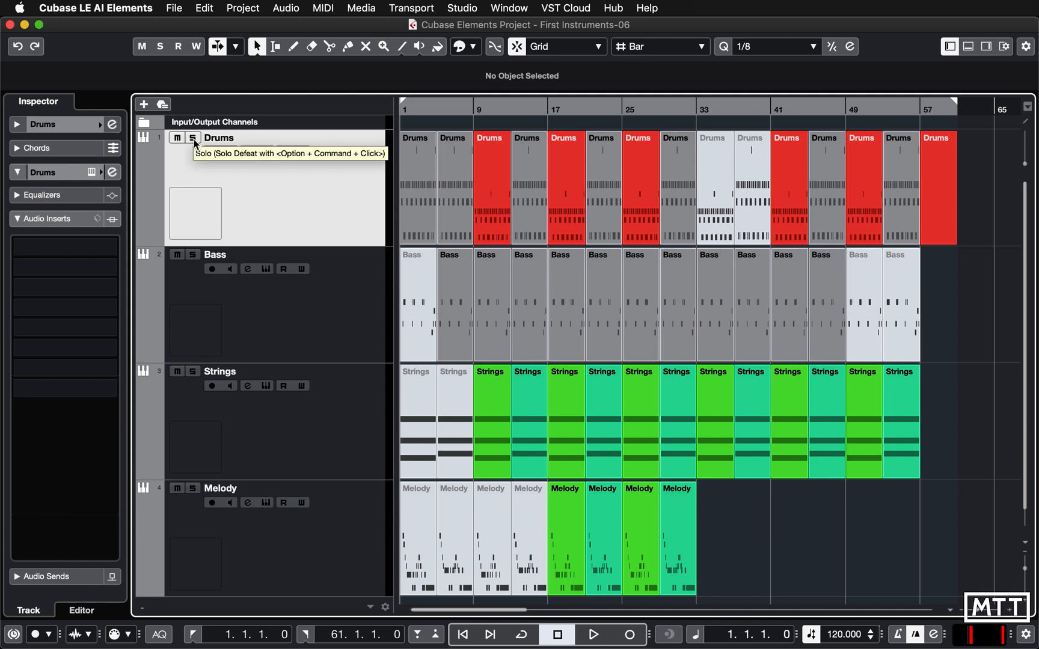
{"action": "mouse_move", "coordinate": [192, 143]}
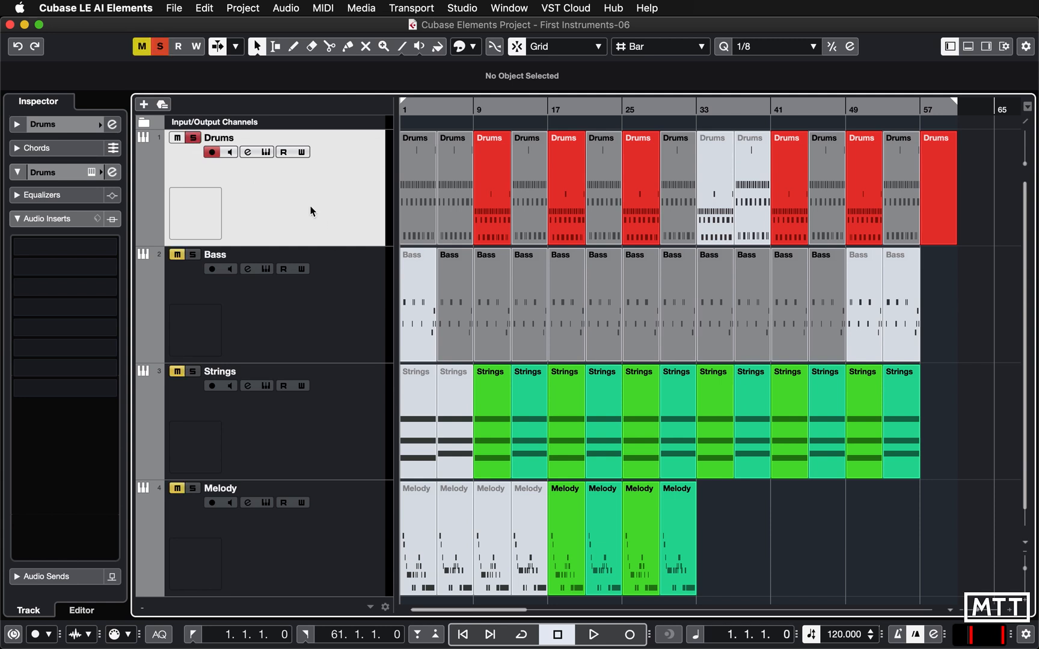
- Play the project to hear the soloed Drums alone, then stop playback
{"action": "left_click", "coordinate": [591, 634]}
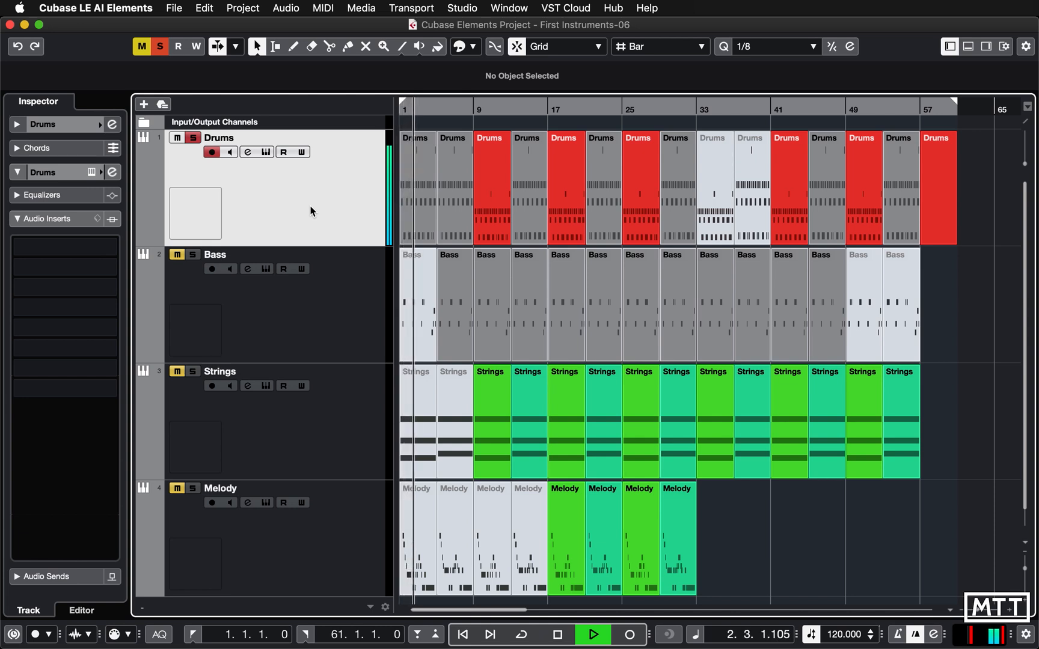
{"action": "left_click", "coordinate": [558, 635]}
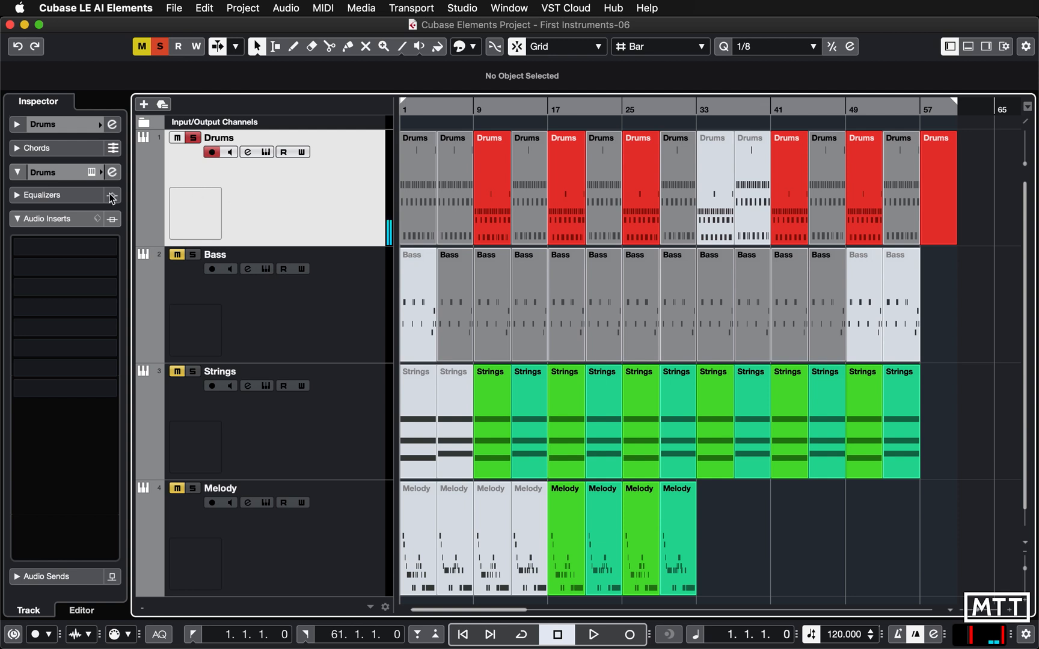
{"action": "left_click", "coordinate": [17, 195]}
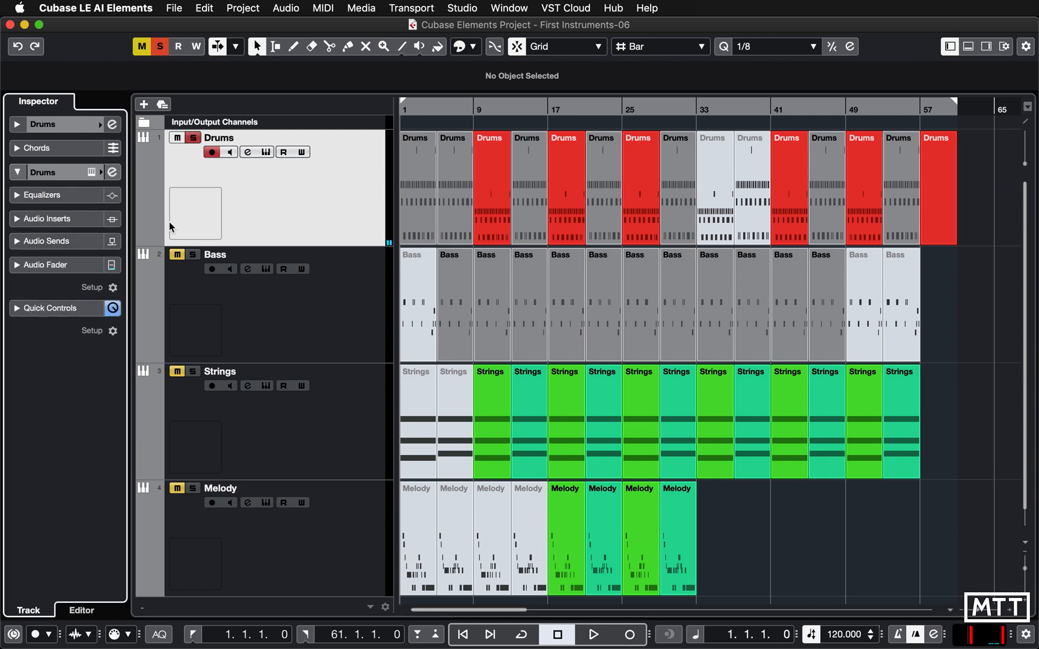
{"action": "left_click", "coordinate": [17, 173]}
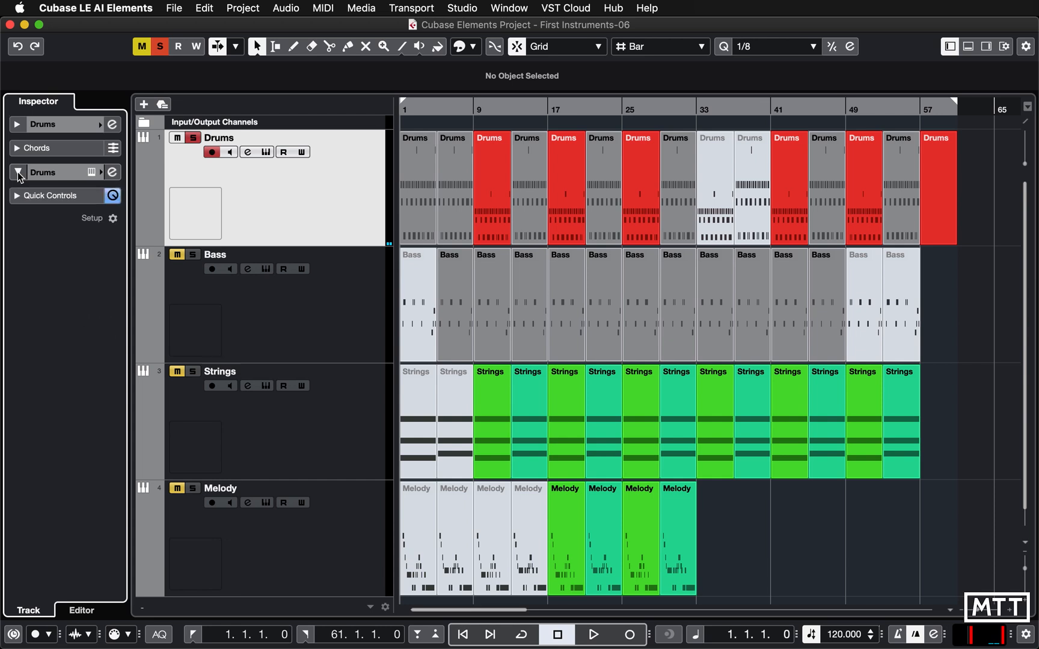
{"action": "left_click", "coordinate": [17, 175]}
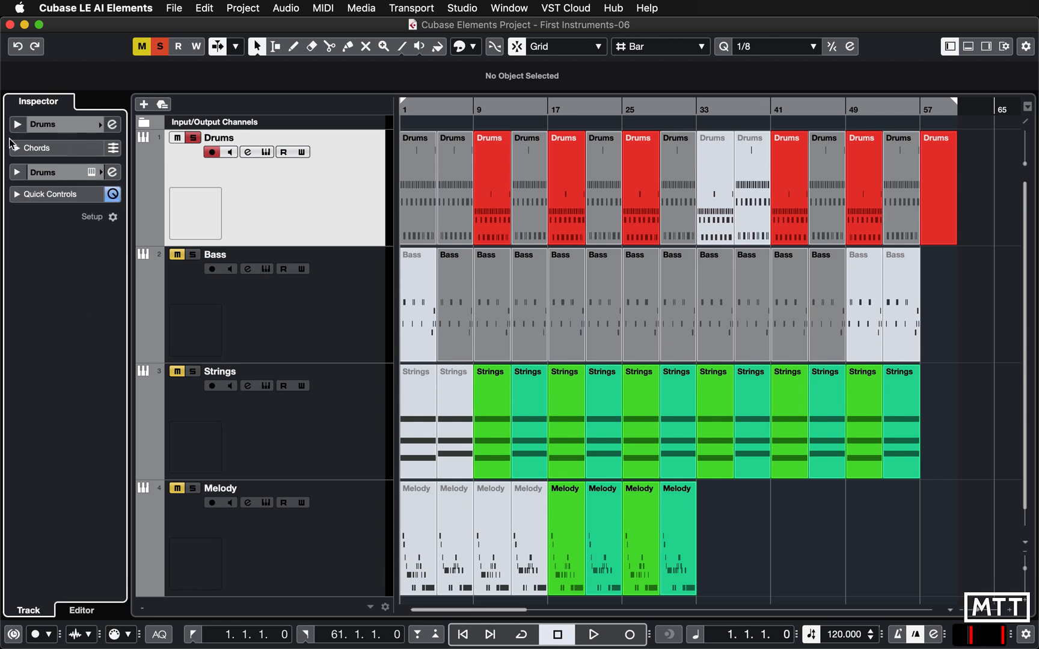
{"action": "mouse_move", "coordinate": [43, 125]}
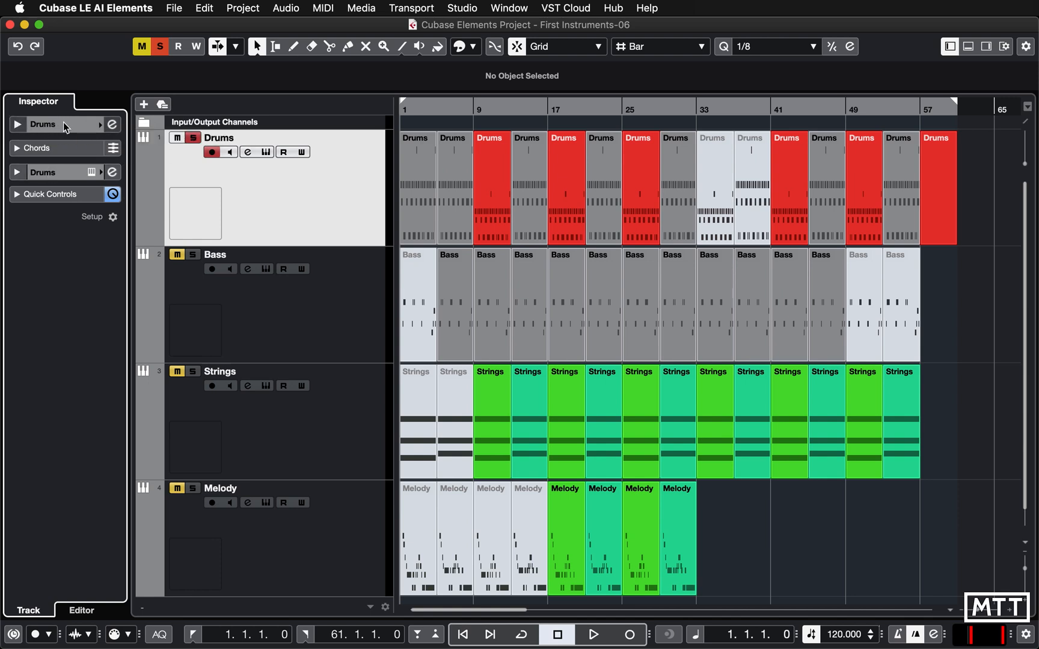
{"action": "left_click", "coordinate": [43, 124]}
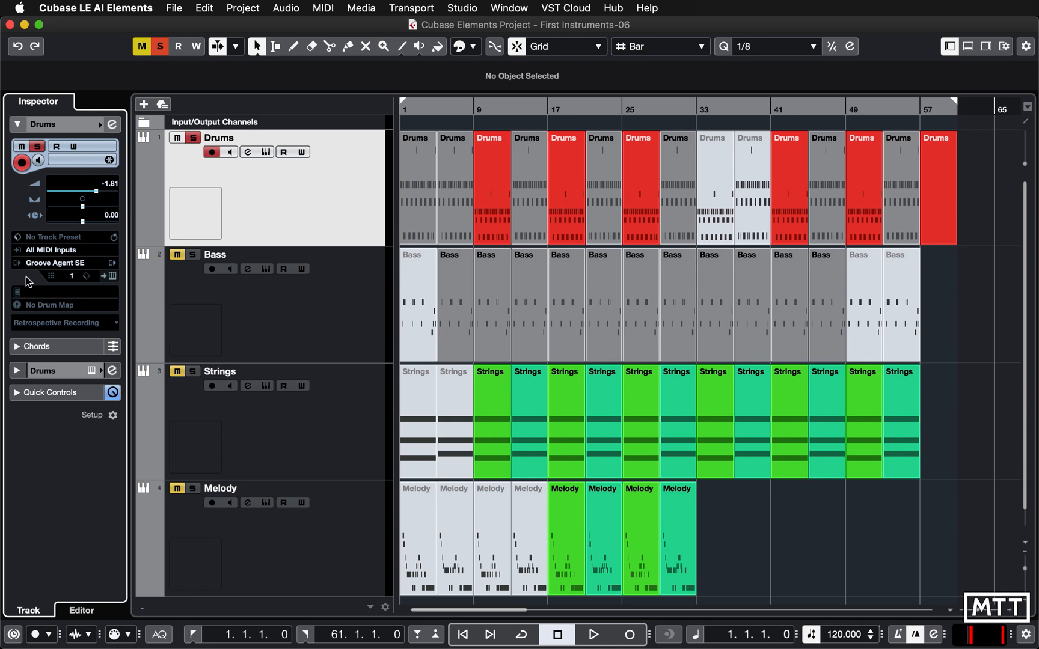
{"action": "mouse_move", "coordinate": [76, 221]}
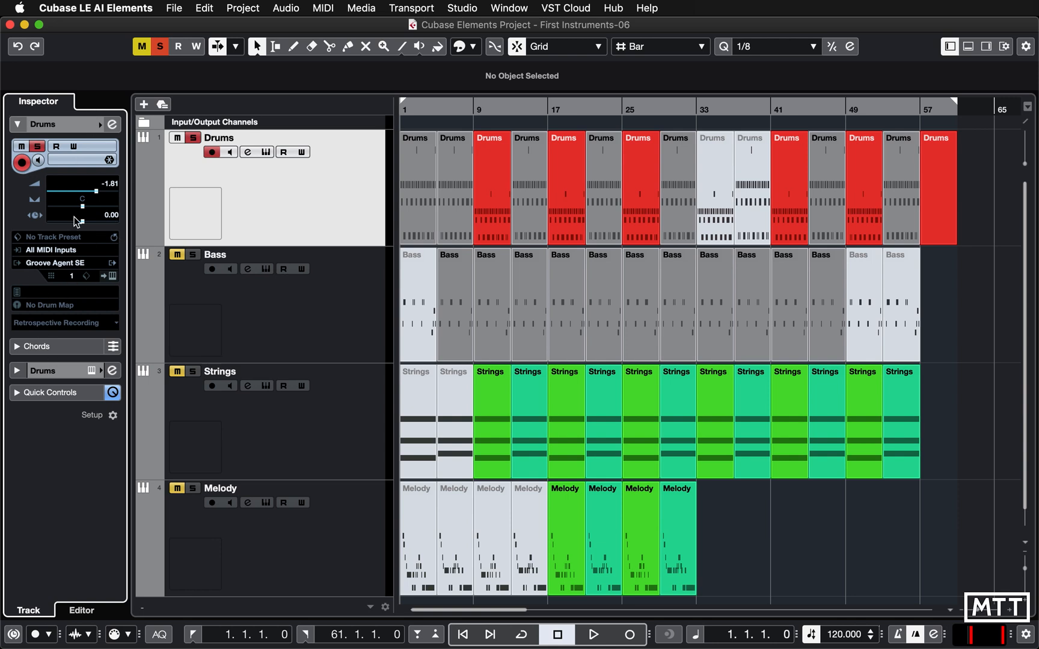
{"action": "mouse_move", "coordinate": [59, 199]}
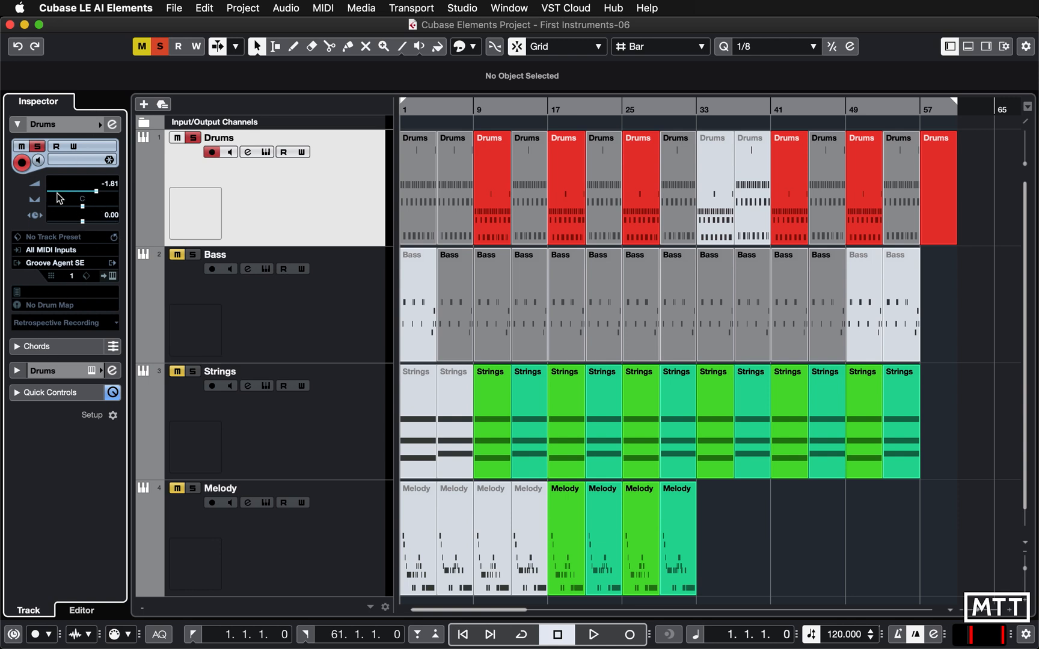
{"action": "mouse_move", "coordinate": [84, 234]}
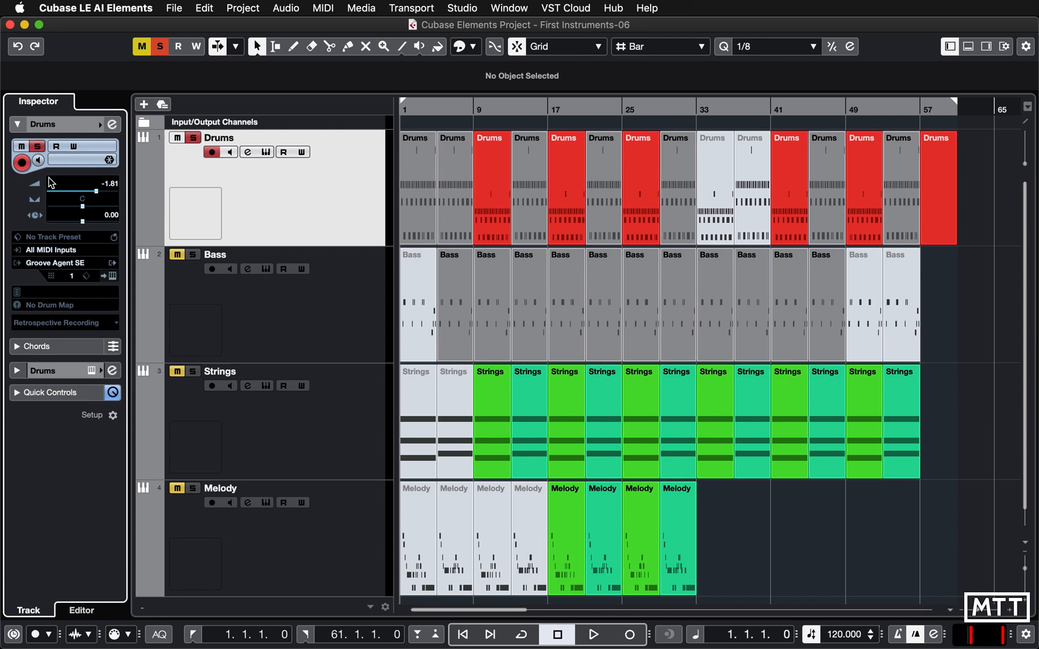
{"action": "left_click", "coordinate": [17, 124]}
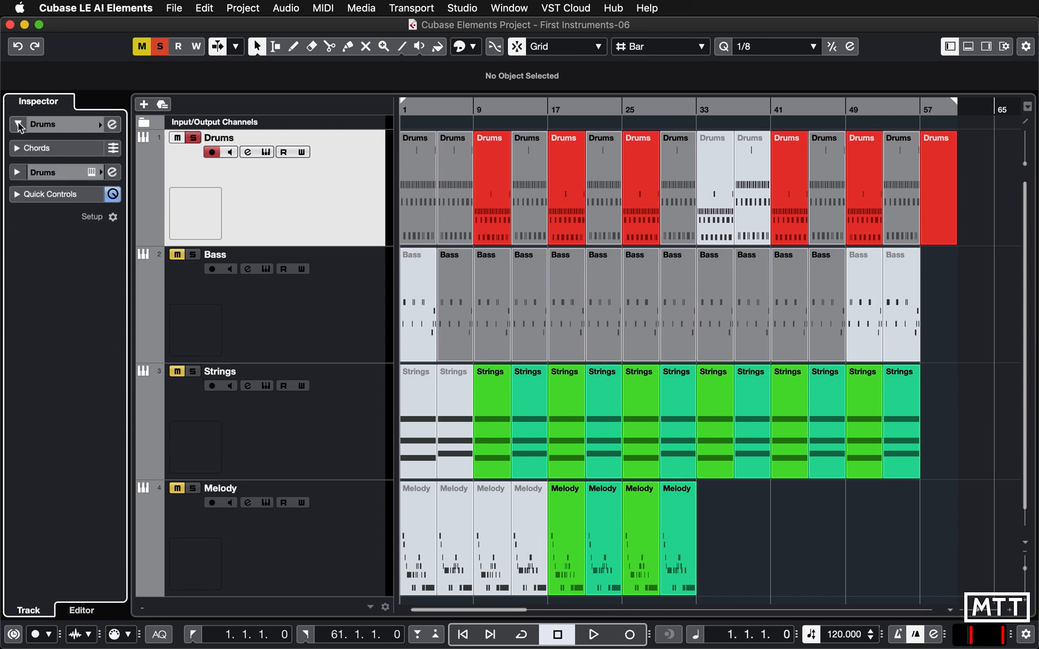
{"action": "left_click", "coordinate": [18, 124]}
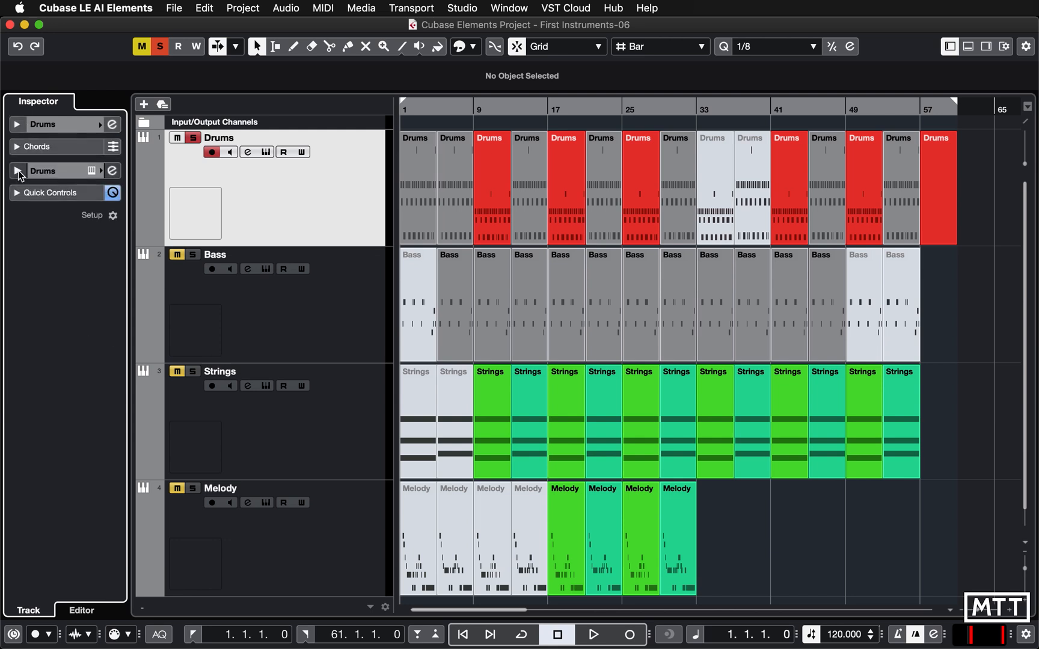
{"action": "left_click", "coordinate": [18, 170]}
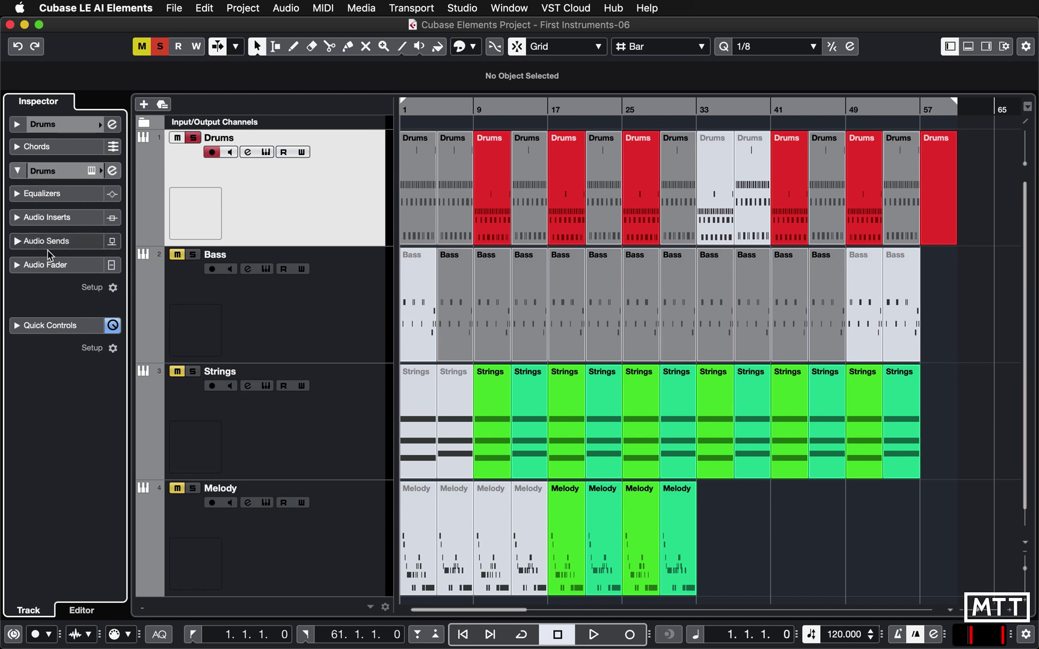
{"action": "mouse_move", "coordinate": [40, 220]}
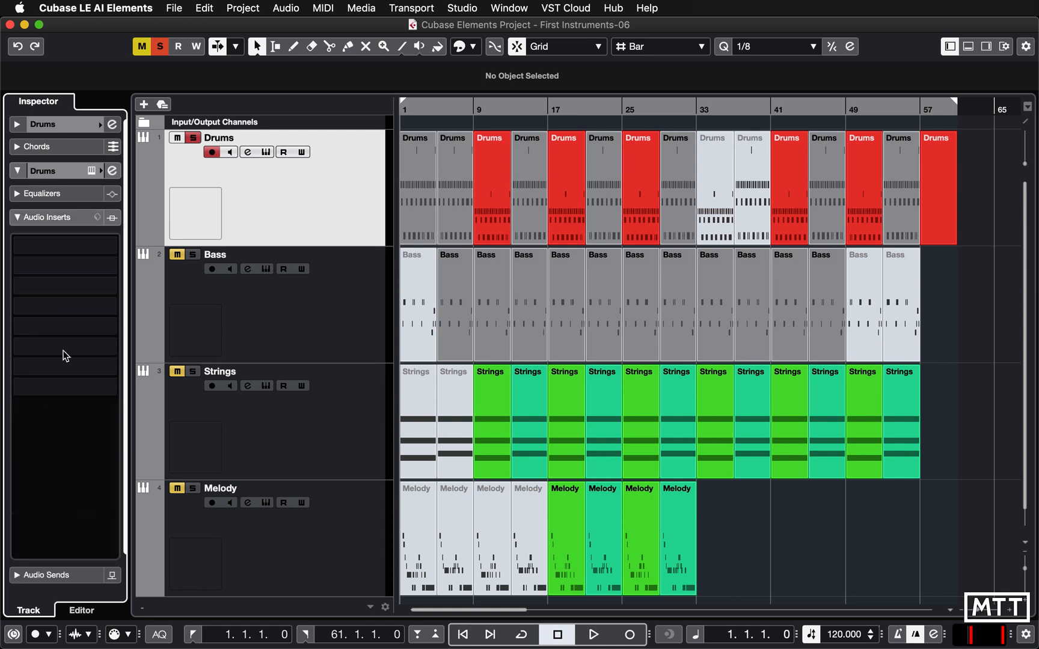
{"action": "mouse_move", "coordinate": [221, 275]}
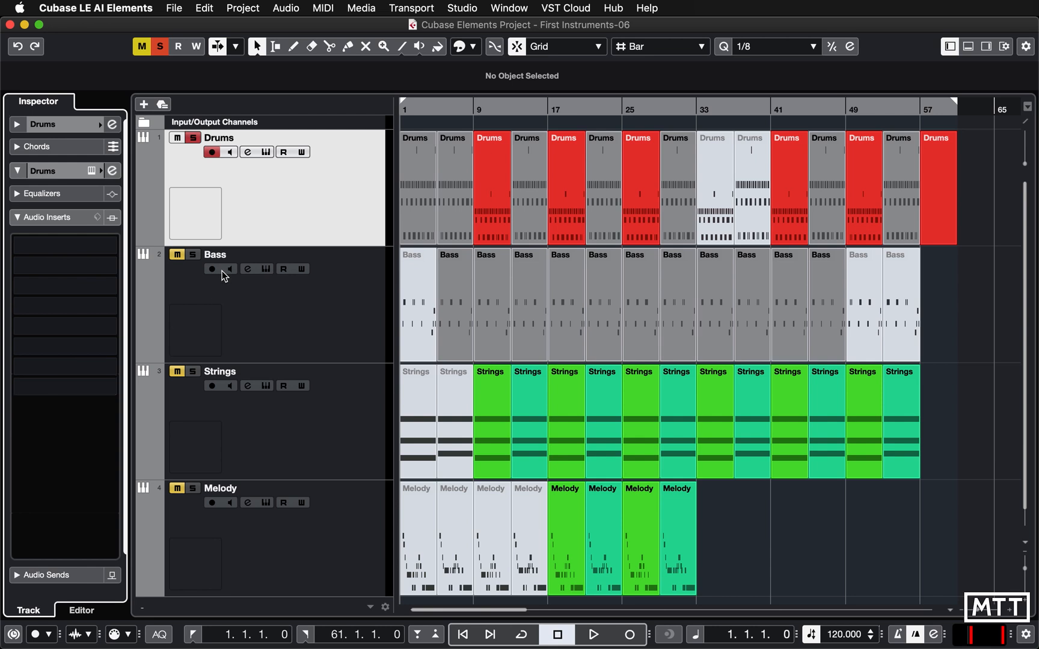
{"action": "mouse_move", "coordinate": [247, 152]}
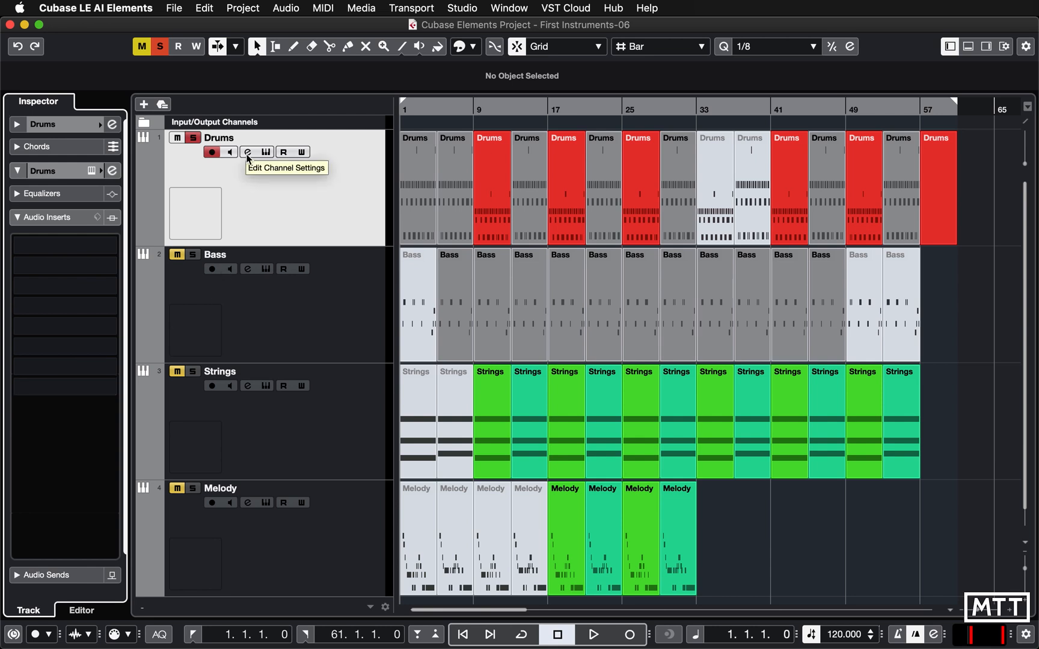
- Open the Drums channel settings and search insert slot 1's effect list for 'delay'
{"action": "left_click", "coordinate": [247, 151]}
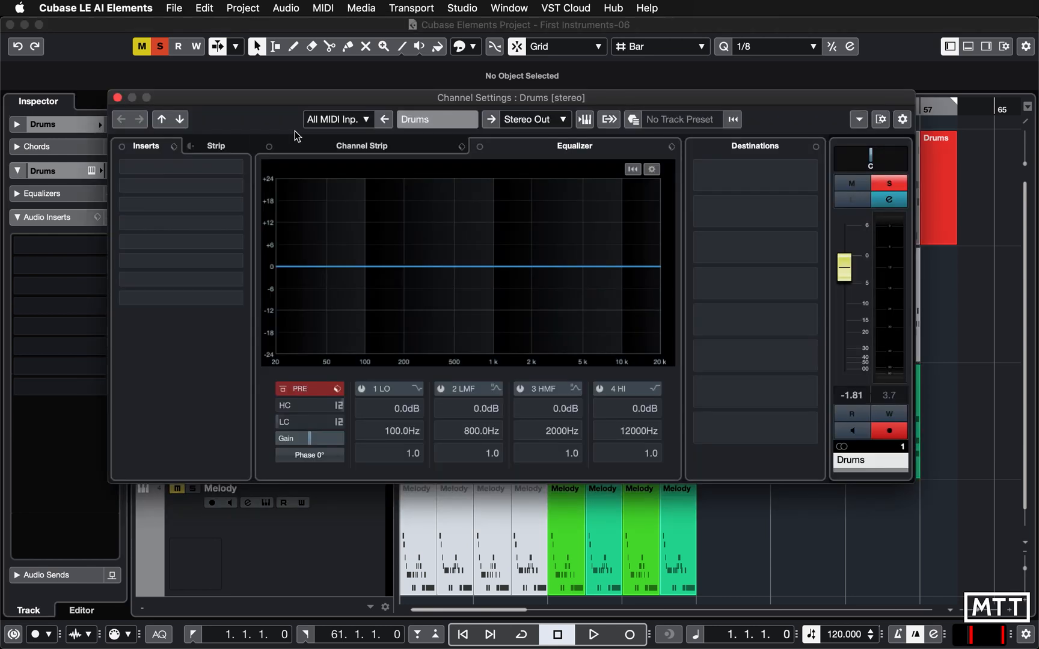
{"action": "left_click", "coordinate": [181, 184]}
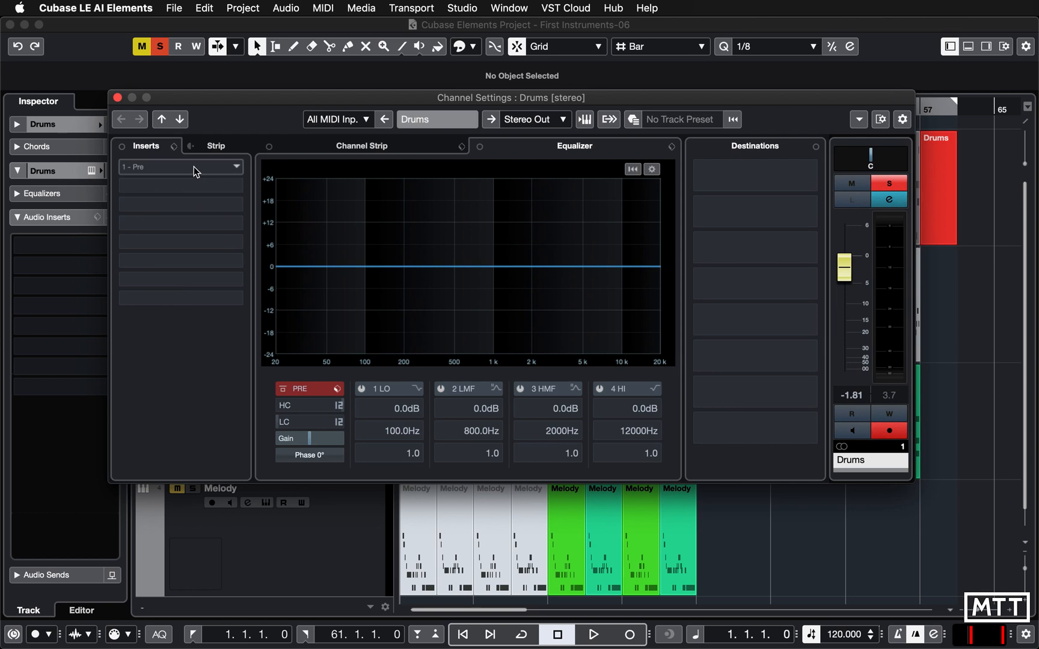
{"action": "left_click", "coordinate": [179, 166]}
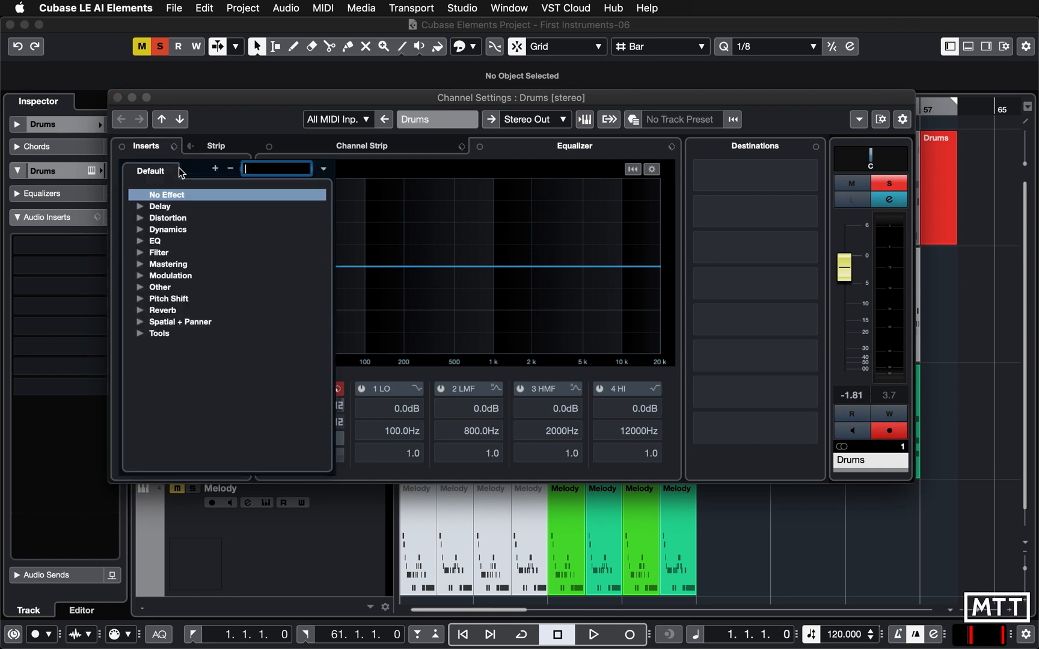
{"action": "mouse_move", "coordinate": [141, 212]}
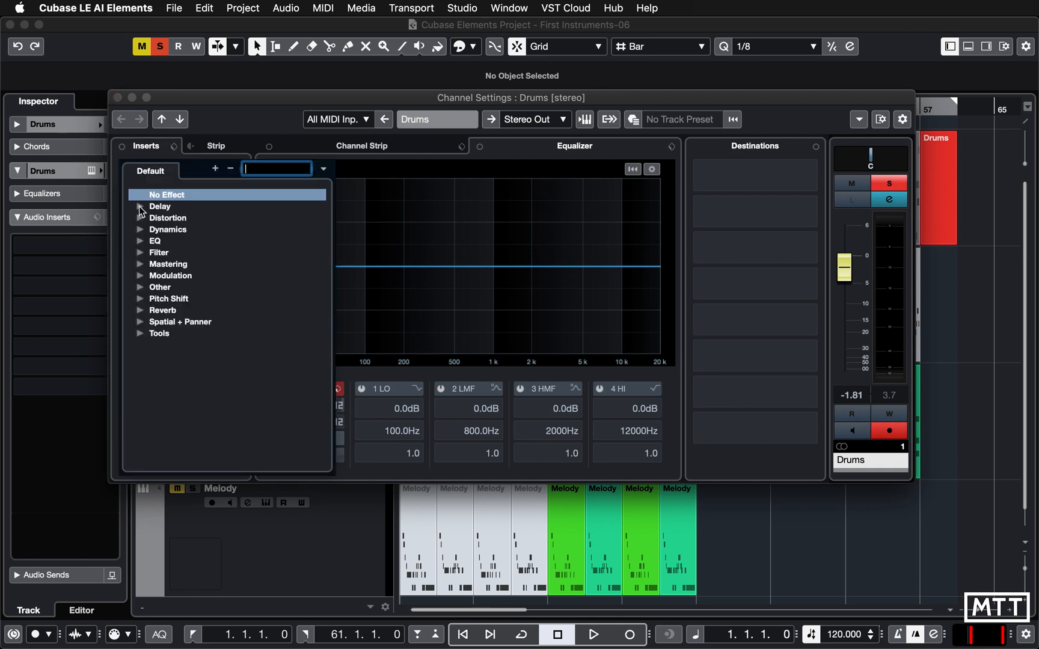
{"action": "left_click", "coordinate": [141, 206]}
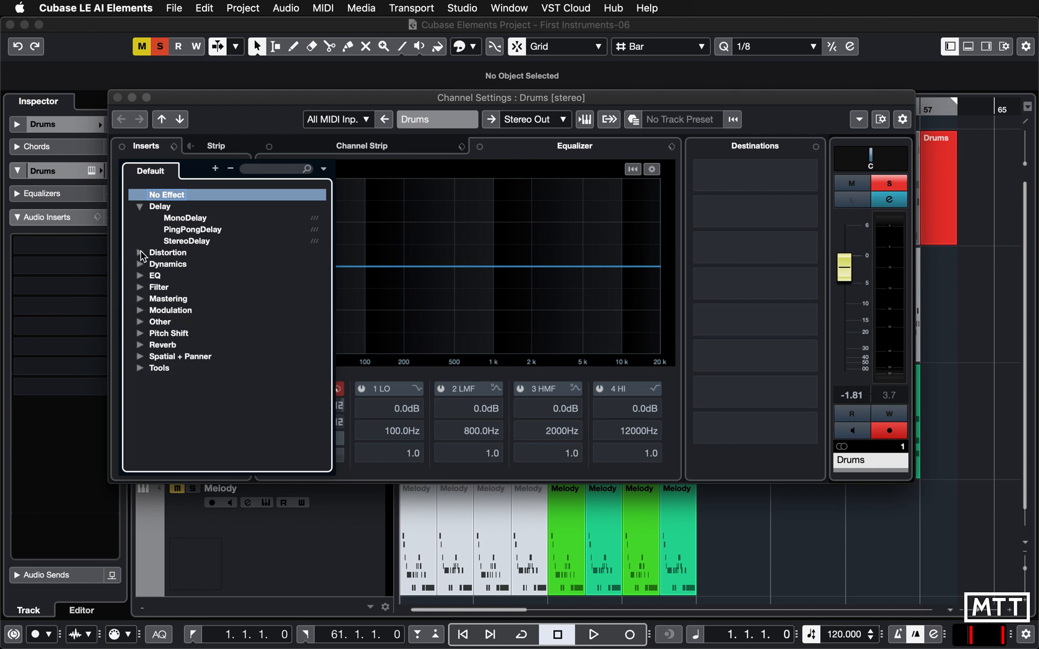
{"action": "left_click", "coordinate": [140, 206]}
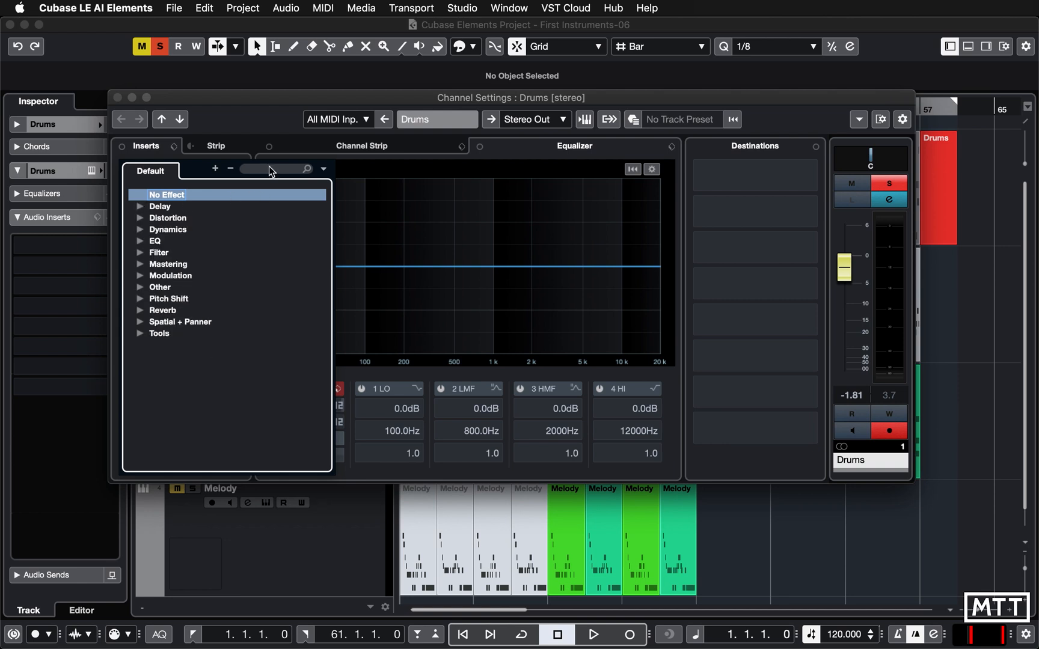
{"action": "left_click", "coordinate": [276, 168]}
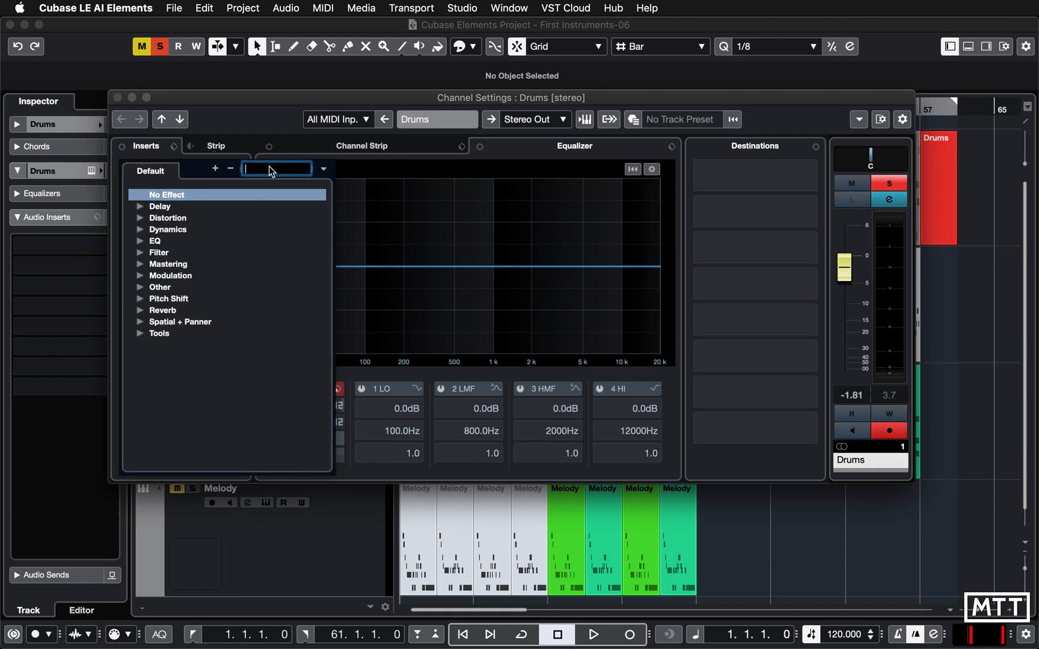
{"action": "type", "text": "delay"}
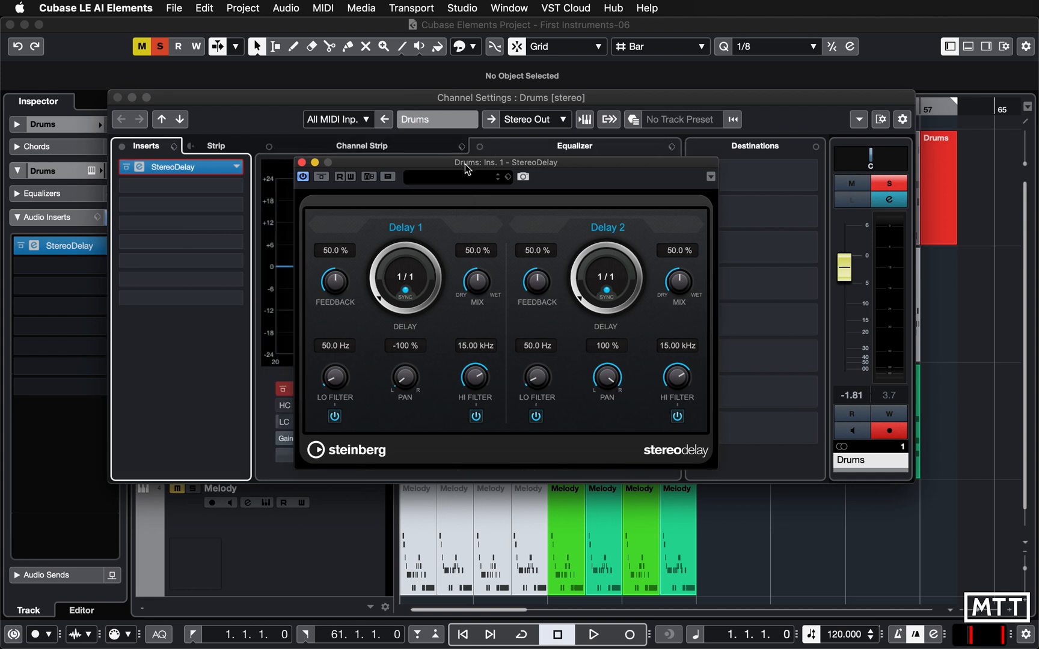
- Start playback of the soloed Drums track through the StereoDelay
{"action": "left_click", "coordinate": [591, 634]}
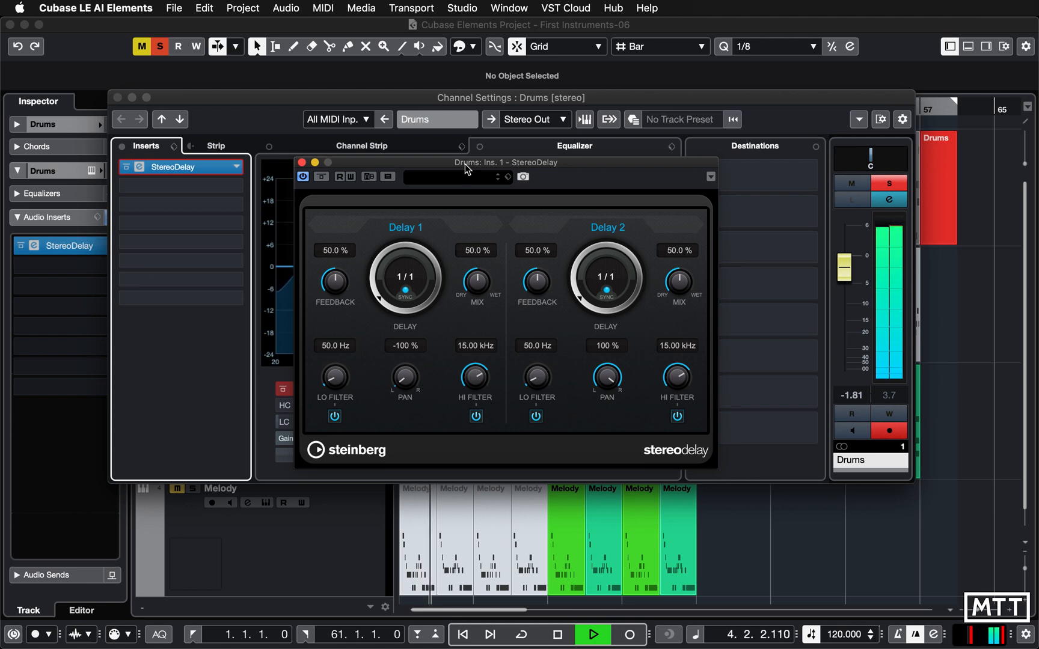
{"action": "mouse_move", "coordinate": [563, 635]}
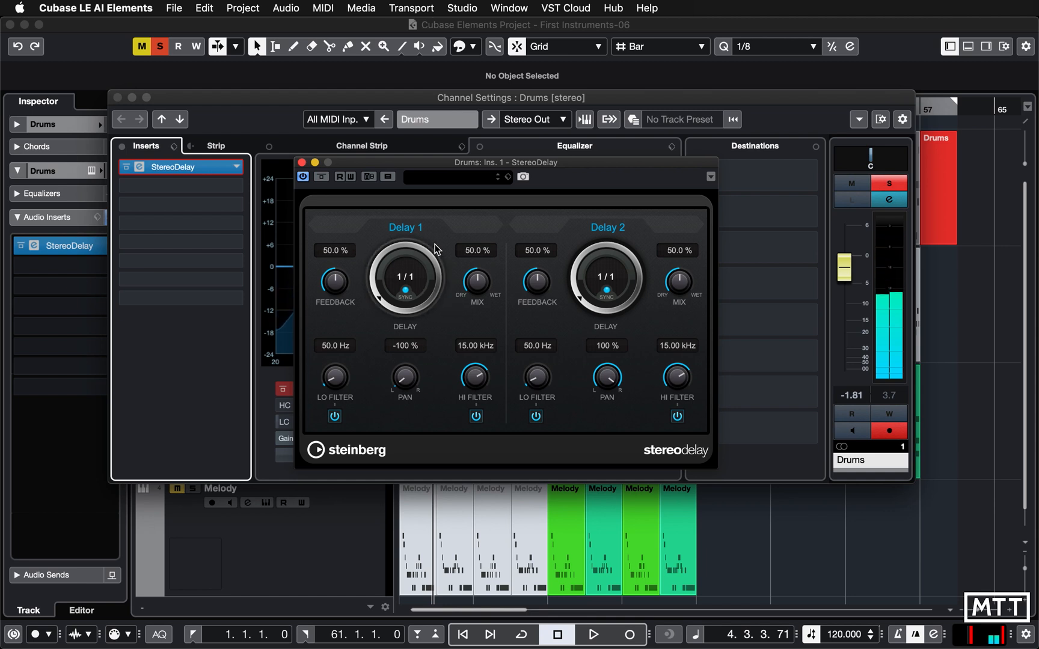
{"action": "mouse_move", "coordinate": [386, 391]}
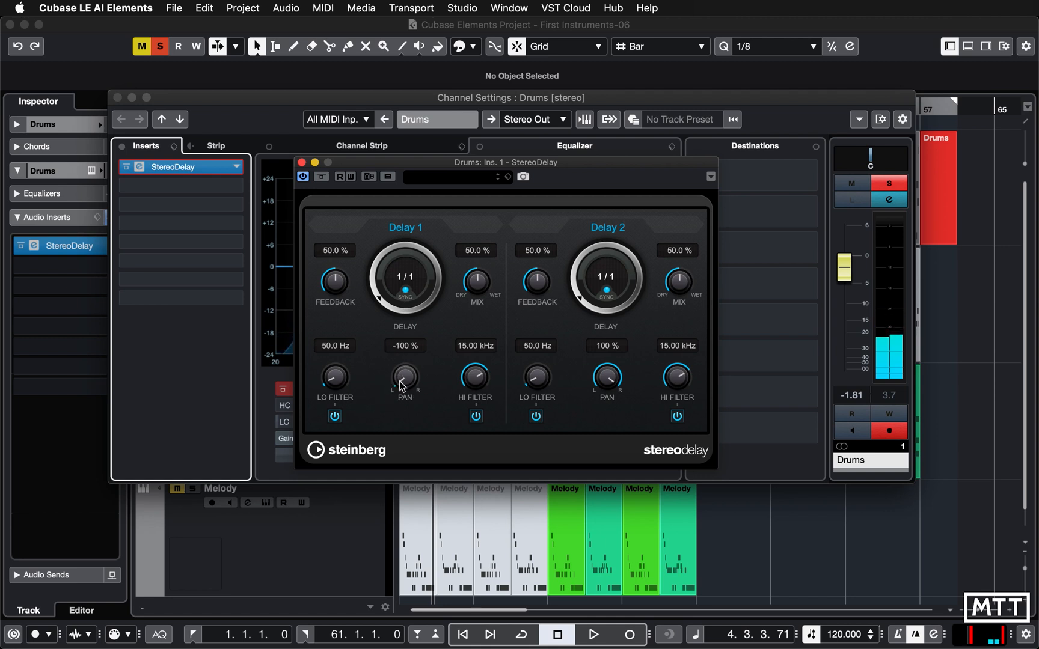
{"action": "mouse_move", "coordinate": [606, 383]}
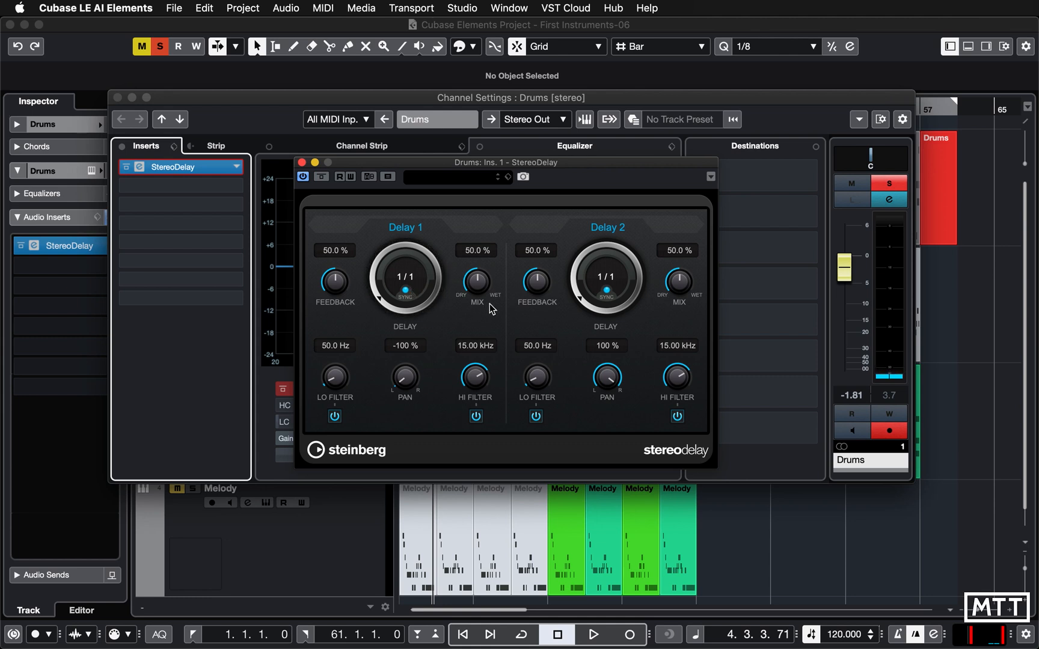
{"action": "mouse_move", "coordinate": [386, 309]}
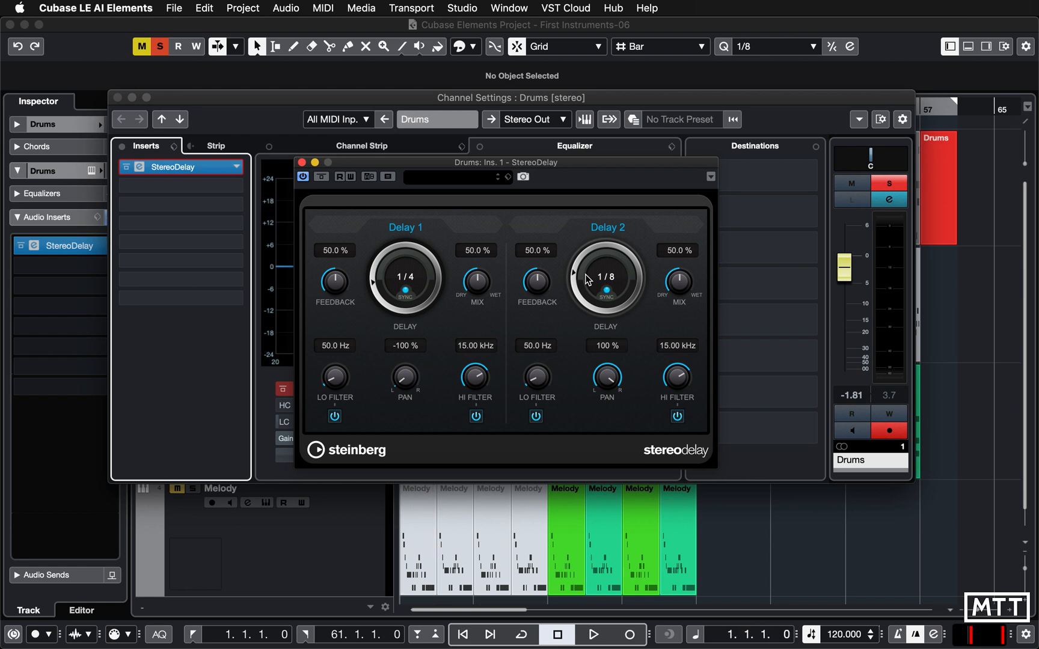
- Toggle transport playback while tuning the Drums StereoDelay mix
{"action": "left_click", "coordinate": [592, 634]}
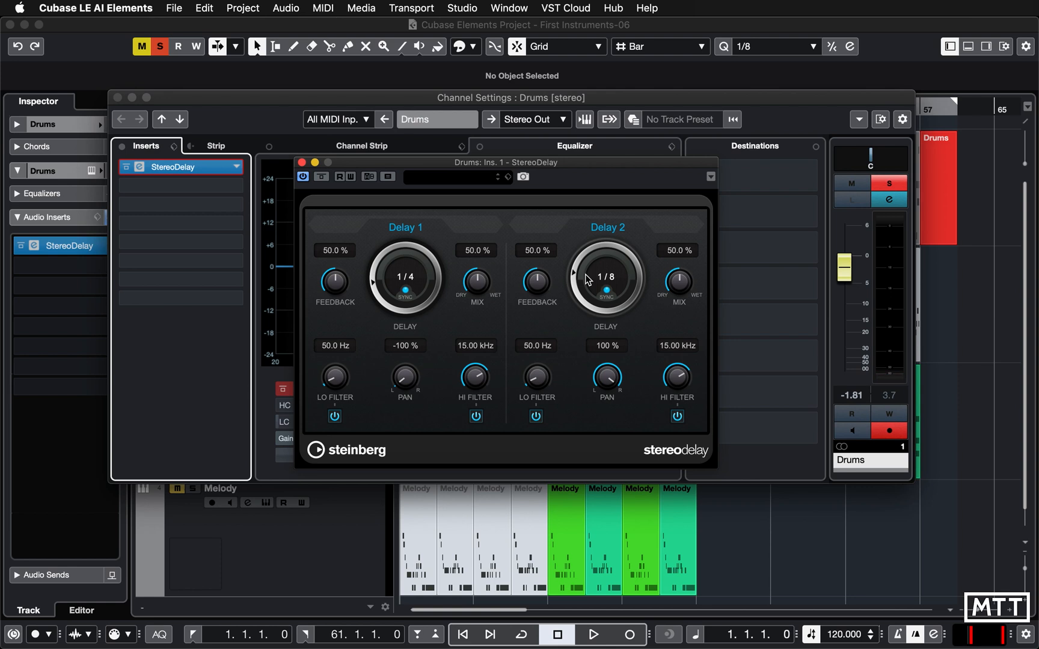
{"action": "mouse_move", "coordinate": [518, 289]}
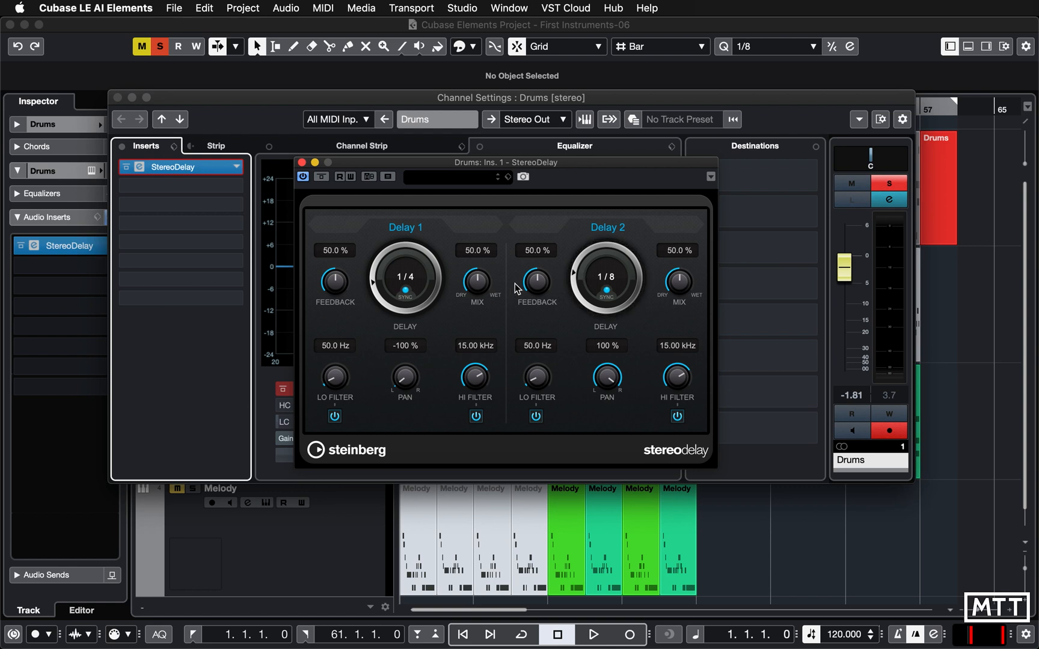
{"action": "mouse_move", "coordinate": [483, 270]}
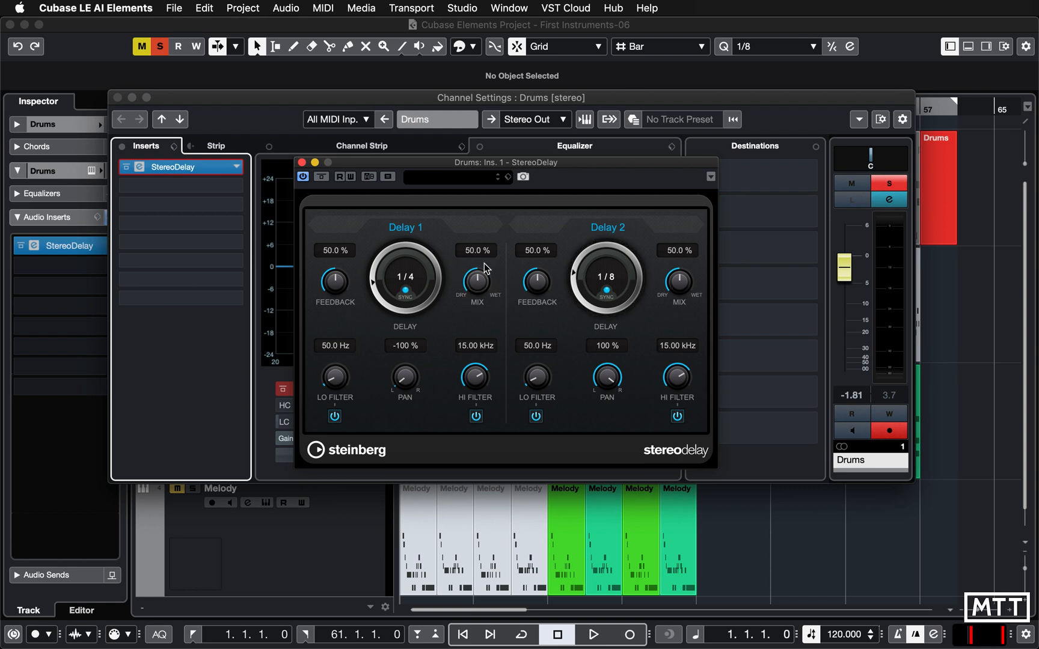
{"action": "mouse_move", "coordinate": [482, 309]}
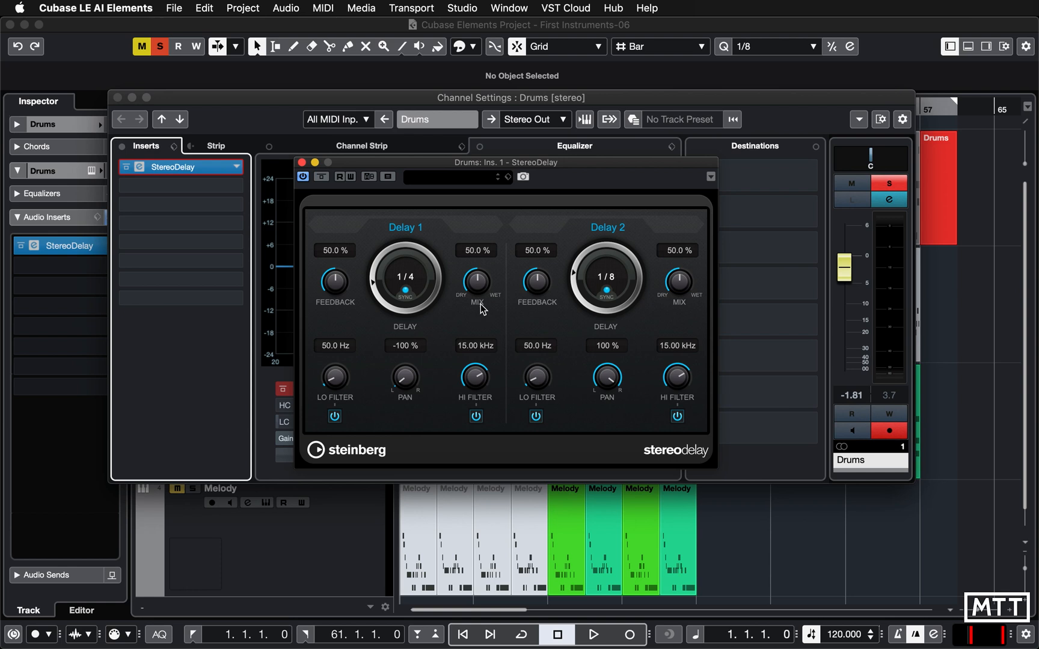
{"action": "mouse_move", "coordinate": [465, 303]}
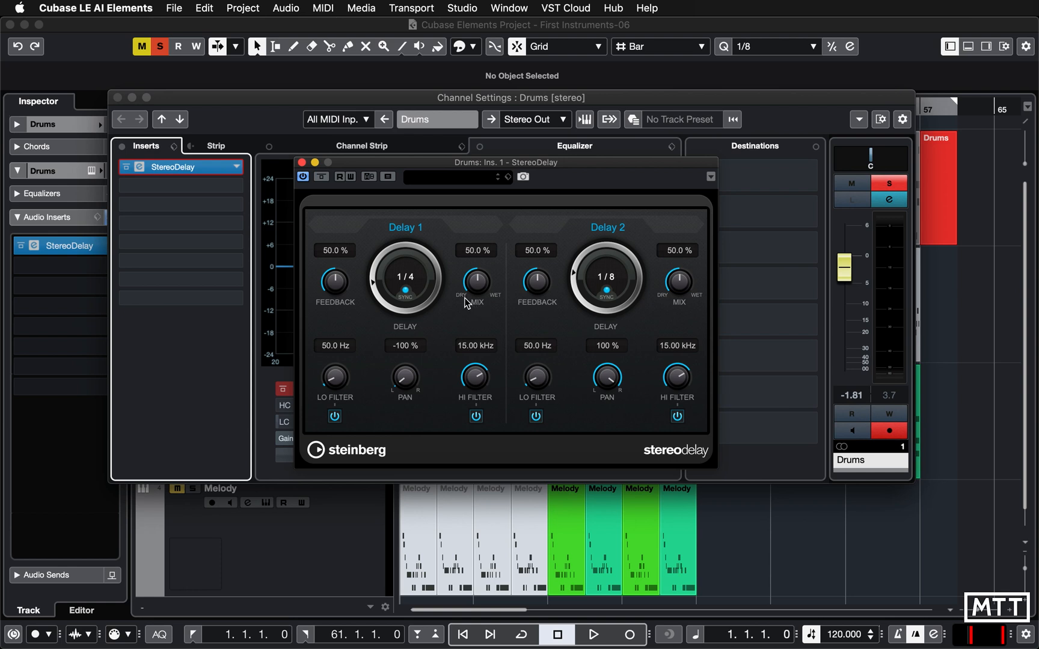
{"action": "mouse_move", "coordinate": [501, 304]}
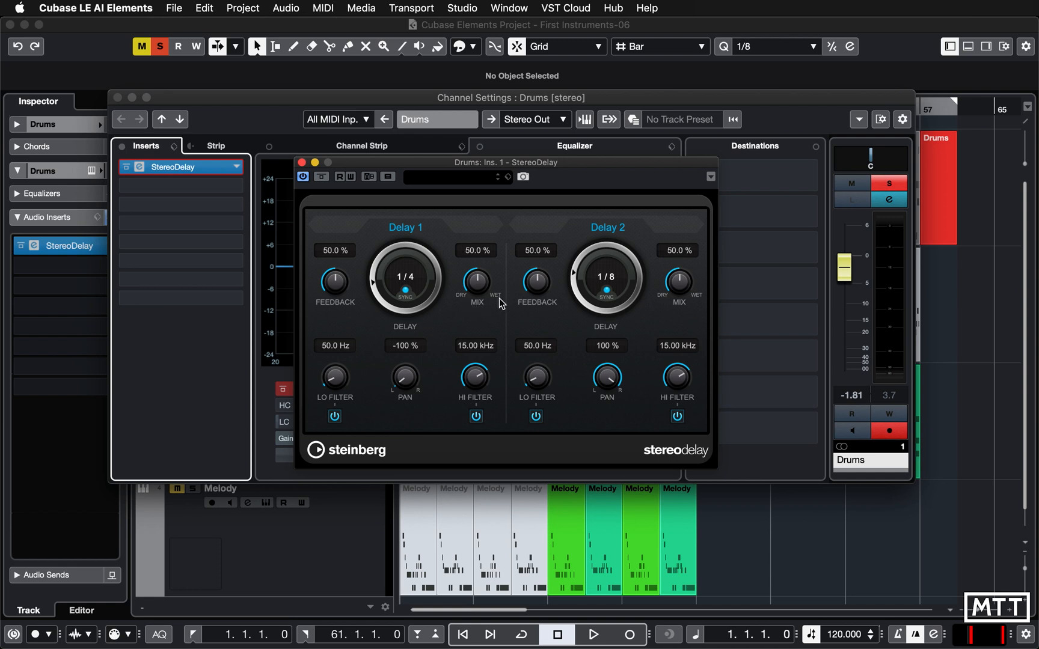
{"action": "mouse_move", "coordinate": [483, 258]}
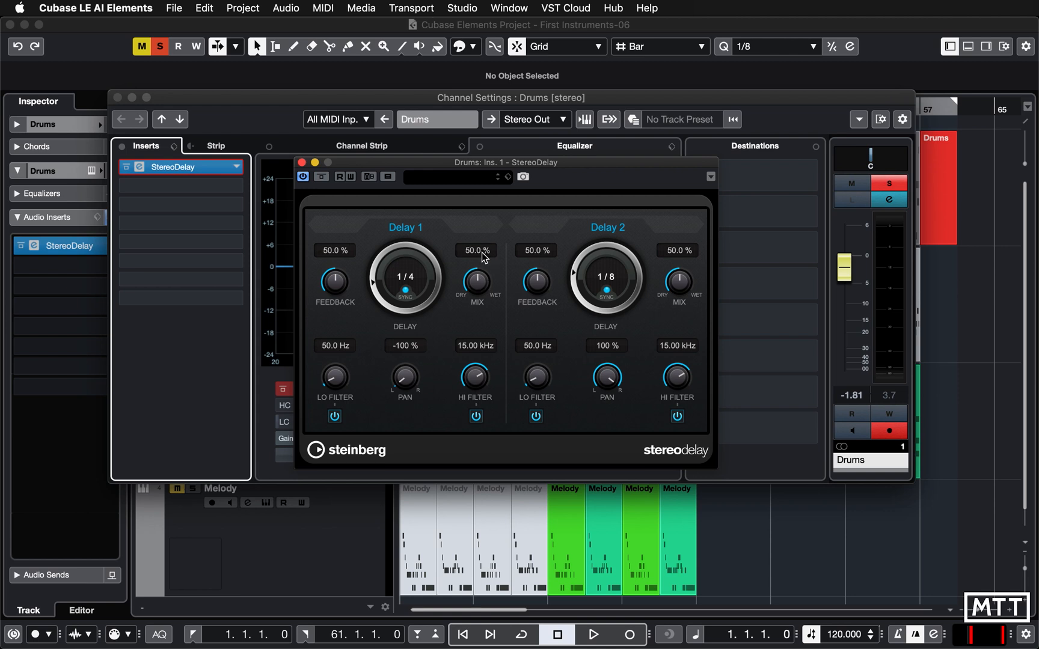
{"action": "mouse_move", "coordinate": [479, 258]}
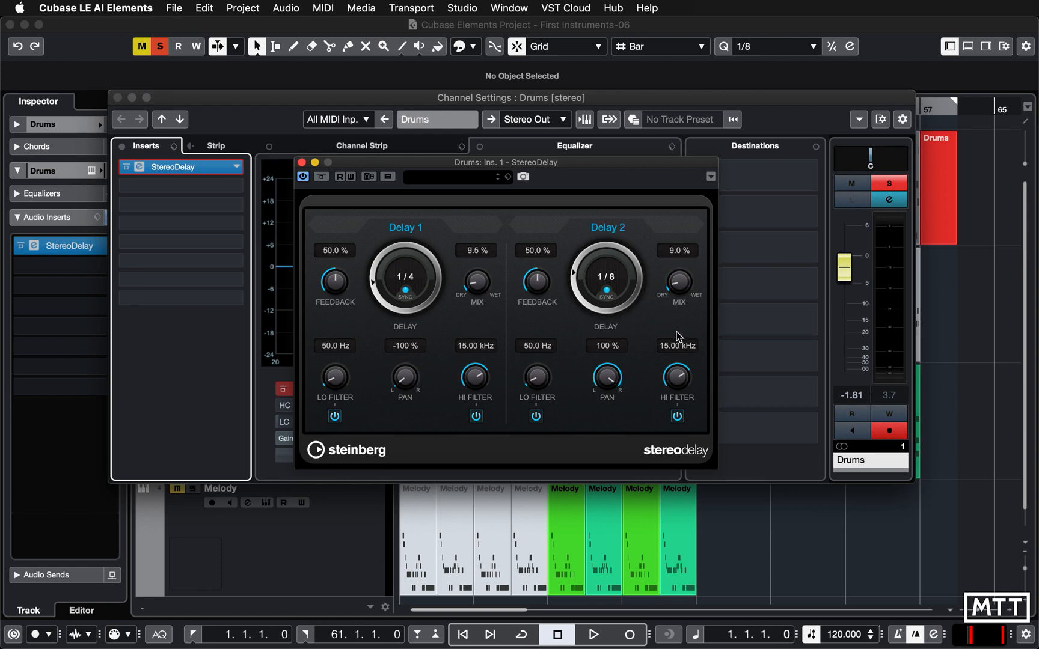
- Toggle playback and close the Drums Channel Settings window
{"action": "left_click", "coordinate": [592, 634]}
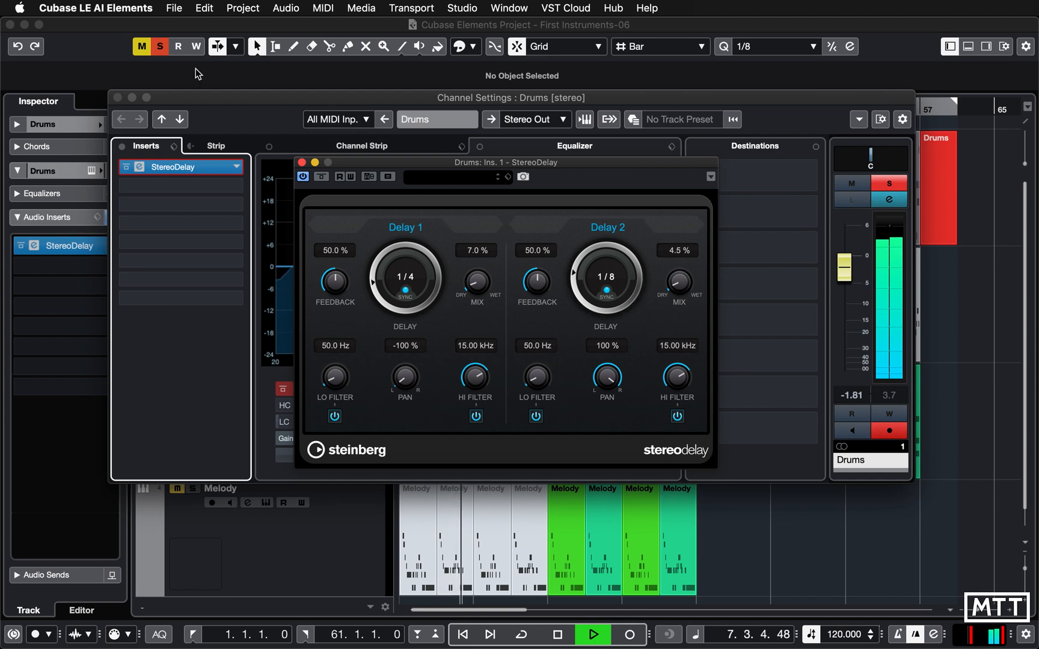
{"action": "left_click", "coordinate": [127, 97]}
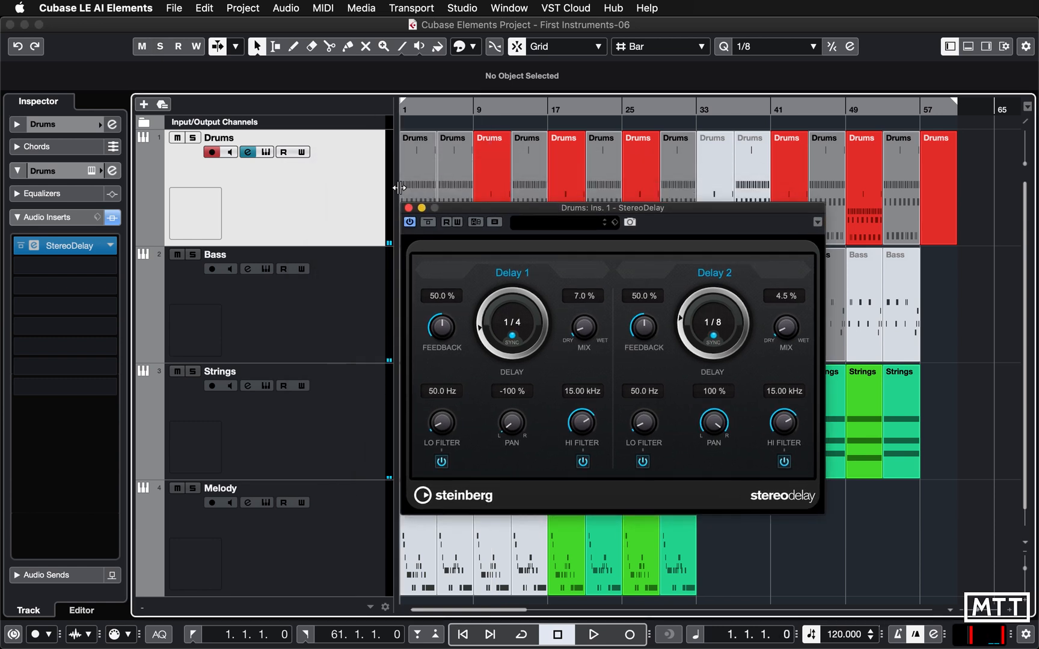
- Reopen Drums channel settings and A/B the StereoDelay on and off during playback
{"action": "left_click", "coordinate": [248, 151]}
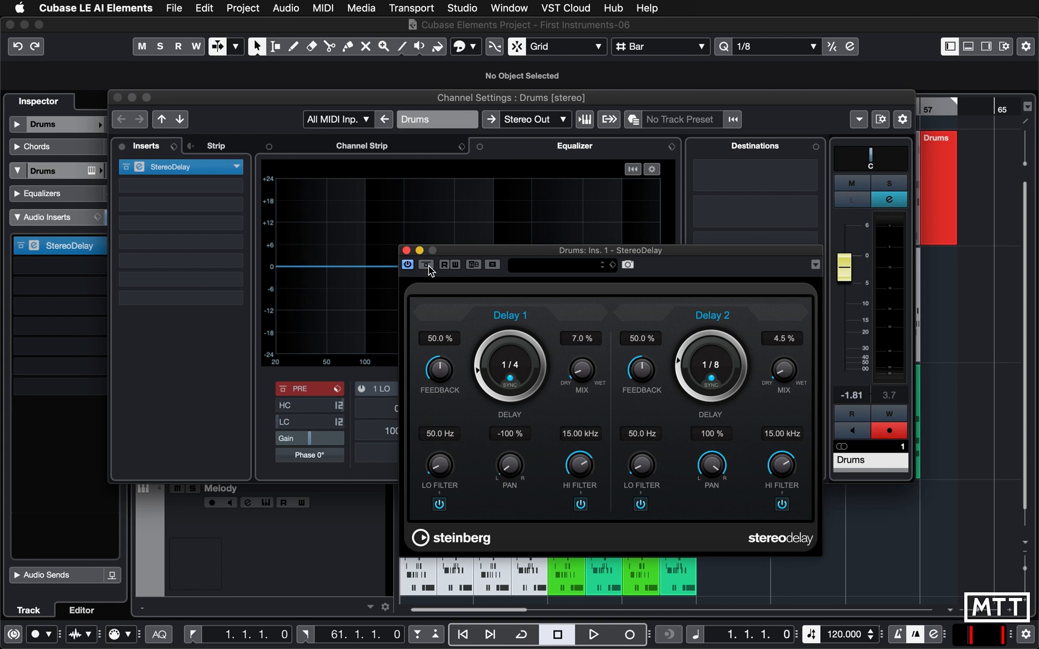
{"action": "mouse_move", "coordinate": [426, 265]}
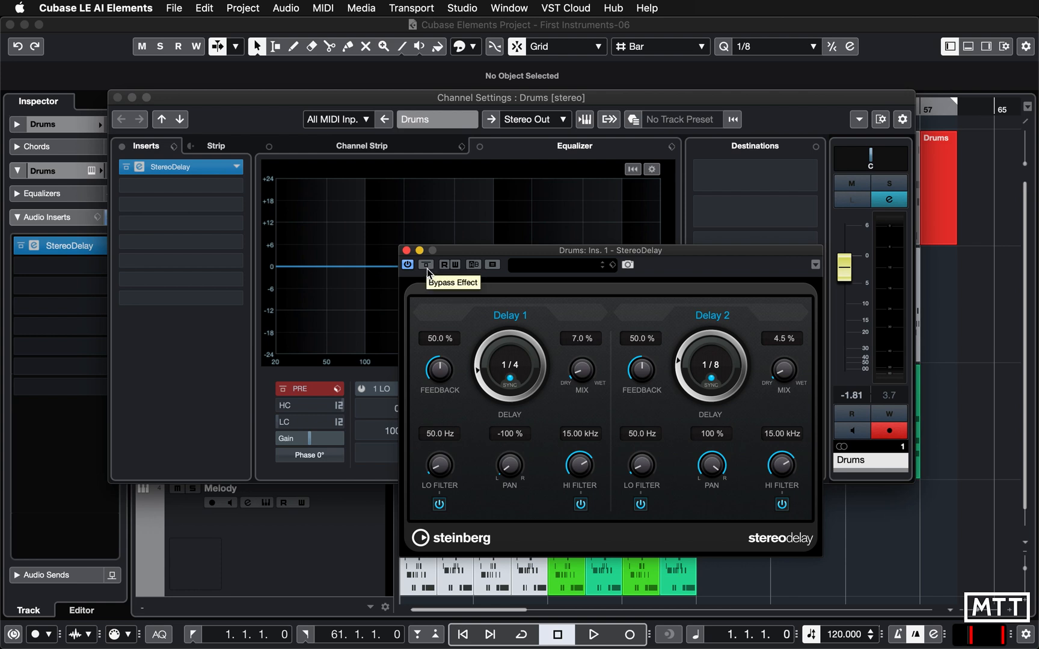
{"action": "left_click", "coordinate": [591, 634]}
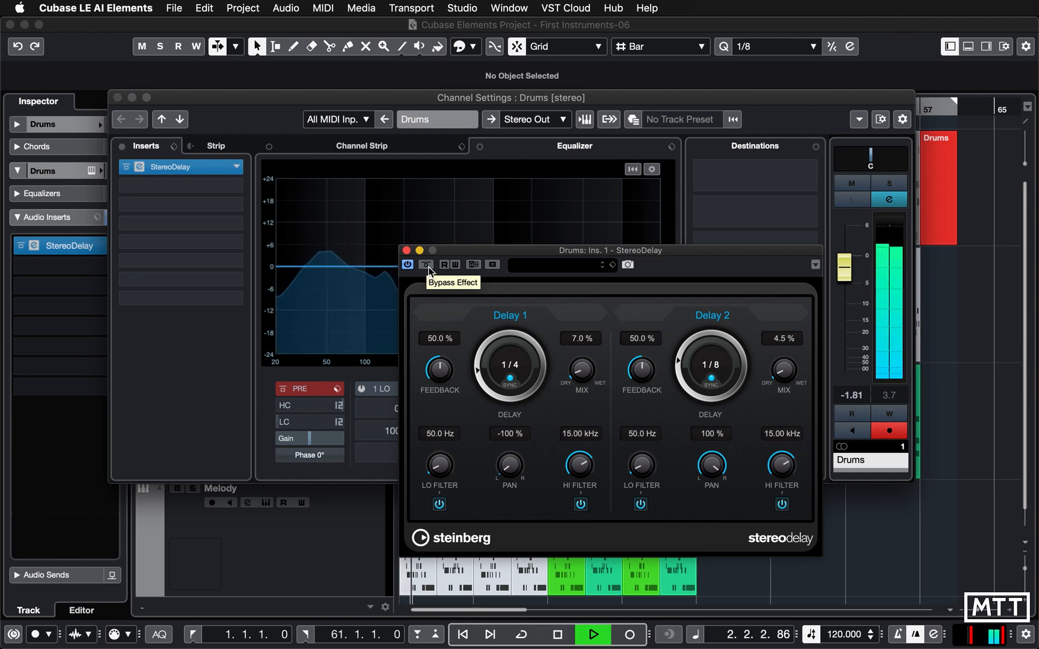
{"action": "left_click", "coordinate": [426, 265]}
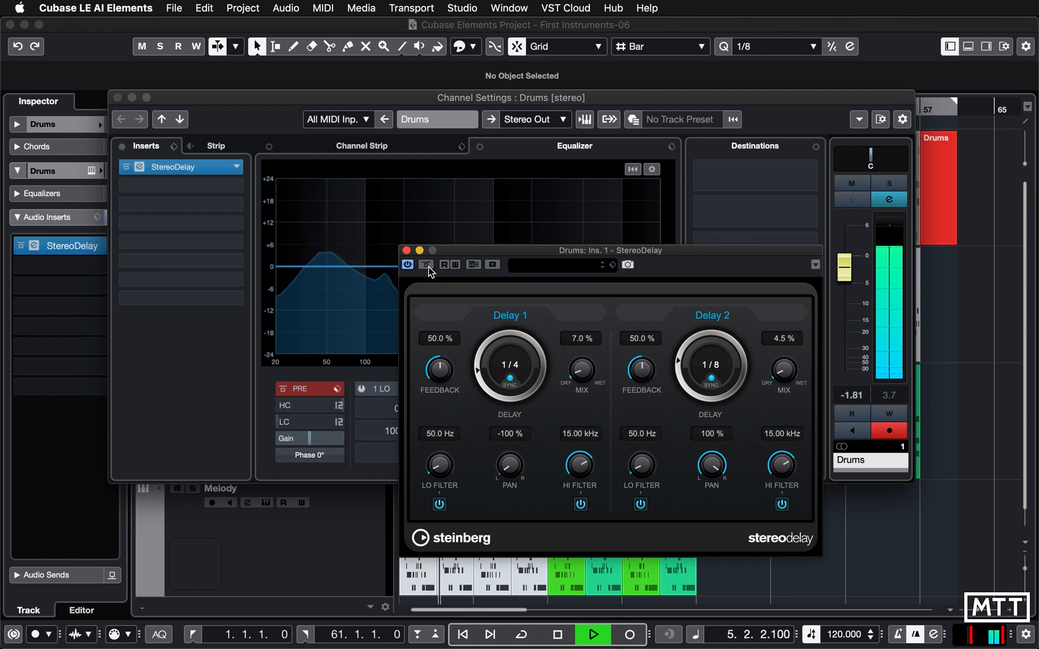
{"action": "left_click", "coordinate": [555, 634]}
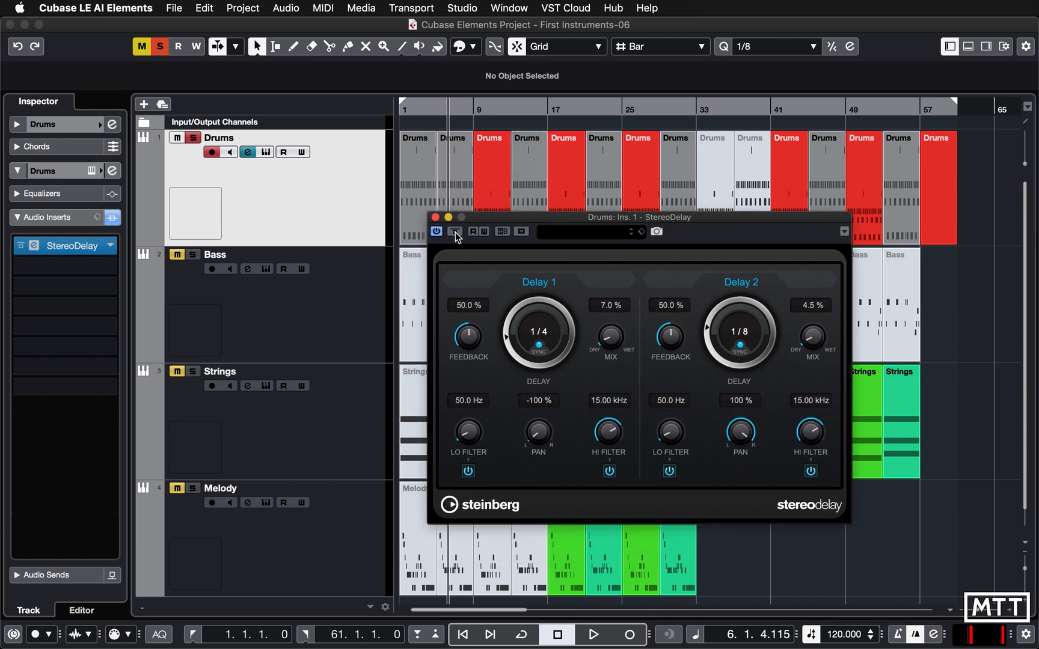
- Bypass the StereoDelay and browse the Modulation effects for a Phaser while playing
{"action": "left_click", "coordinate": [454, 232]}
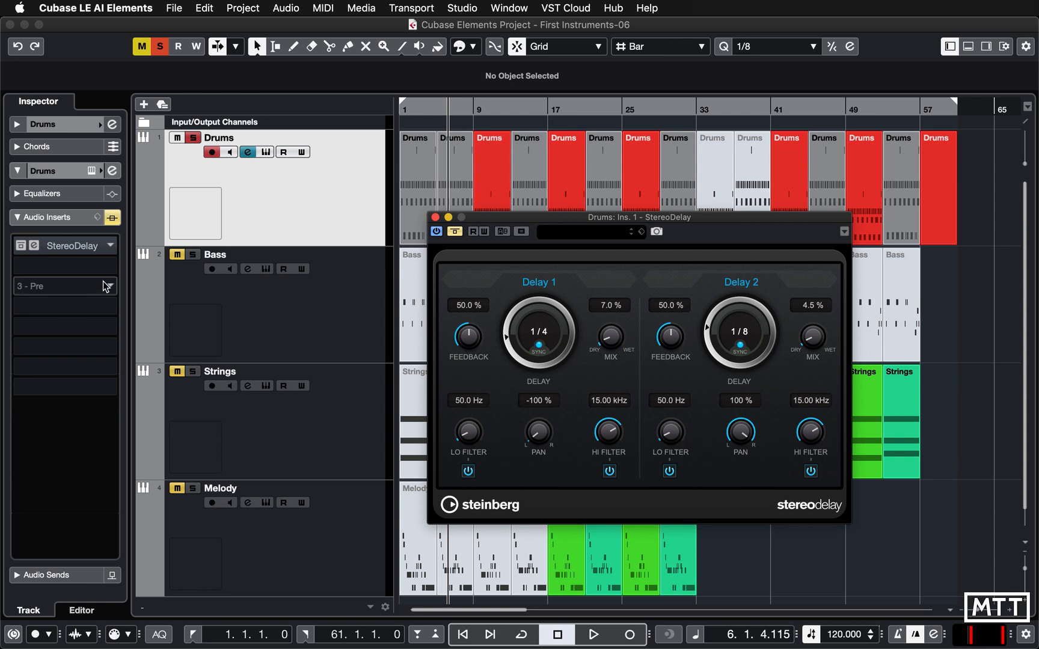
{"action": "mouse_move", "coordinate": [66, 254]}
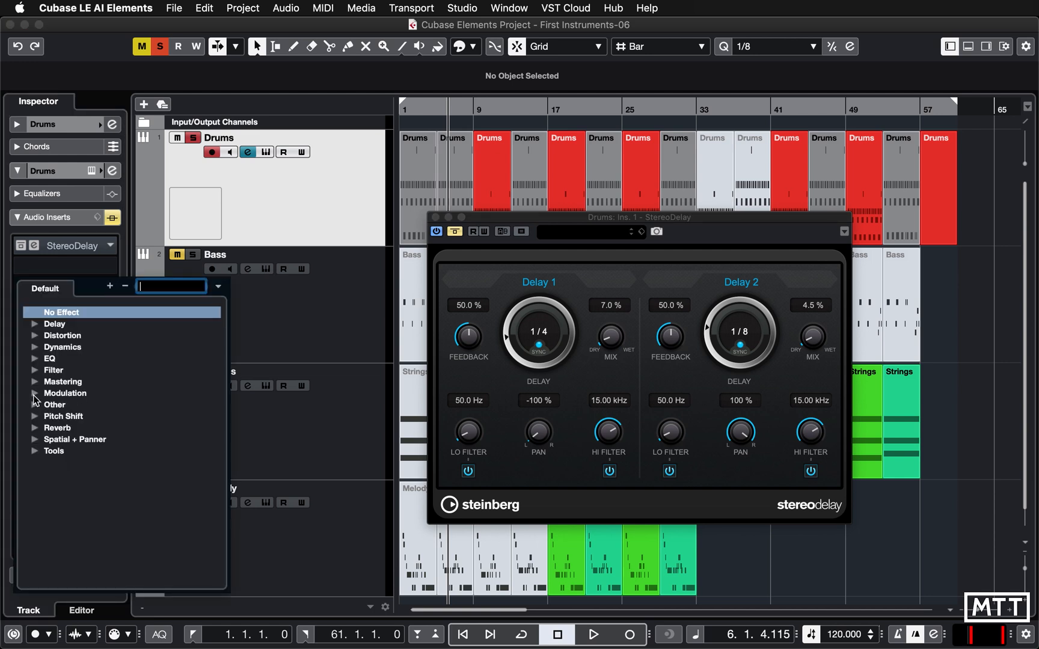
{"action": "left_click", "coordinate": [65, 393]}
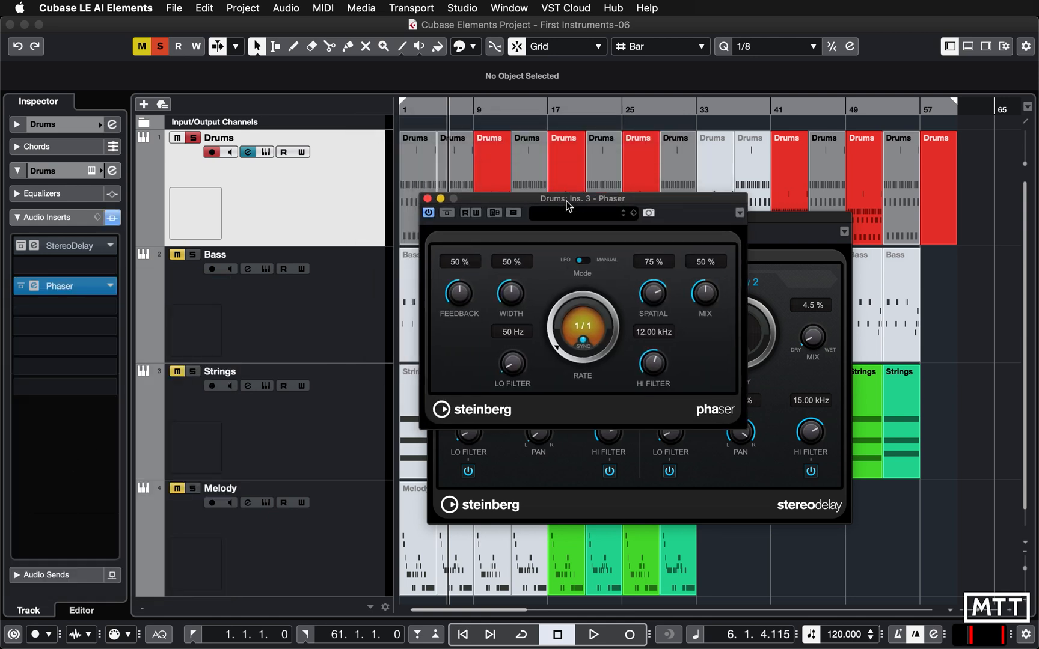
{"action": "left_click", "coordinate": [592, 634]}
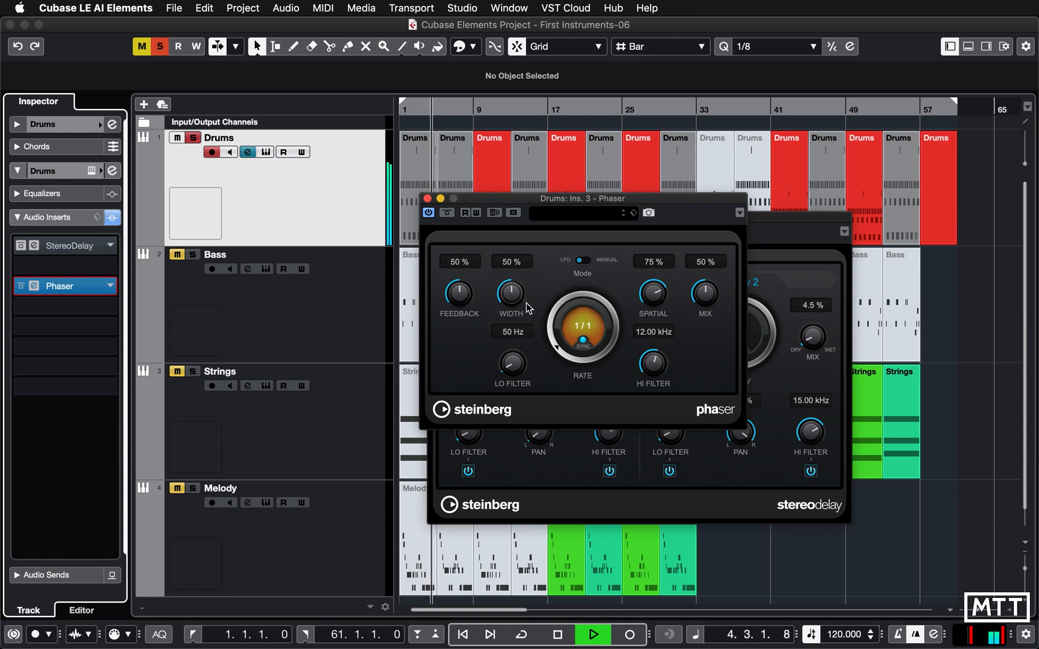
{"action": "mouse_move", "coordinate": [735, 277]}
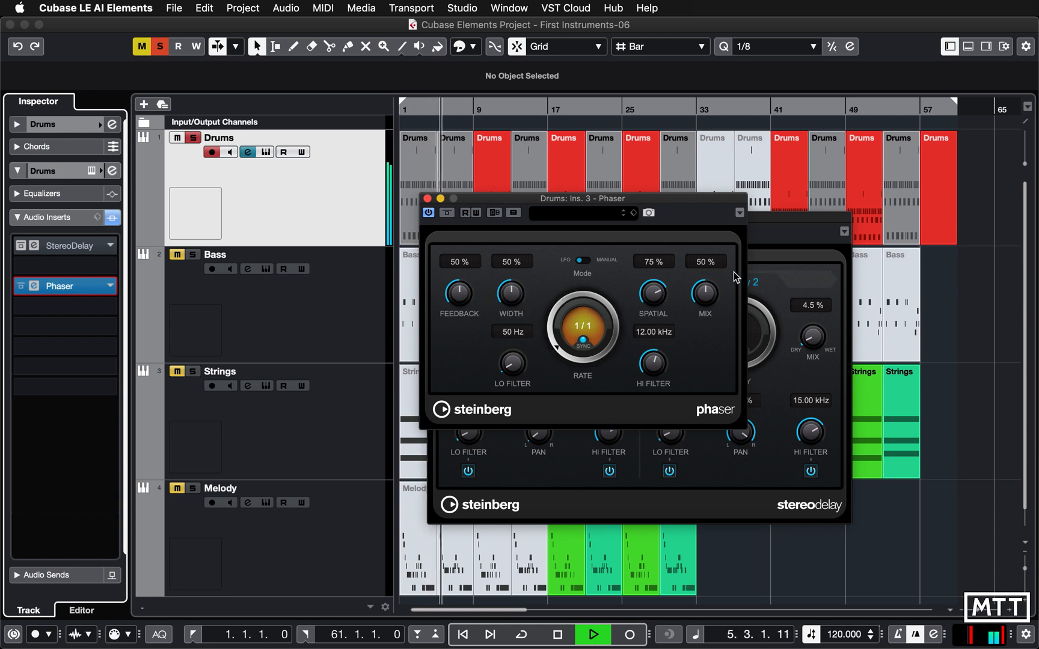
{"action": "mouse_move", "coordinate": [704, 292]}
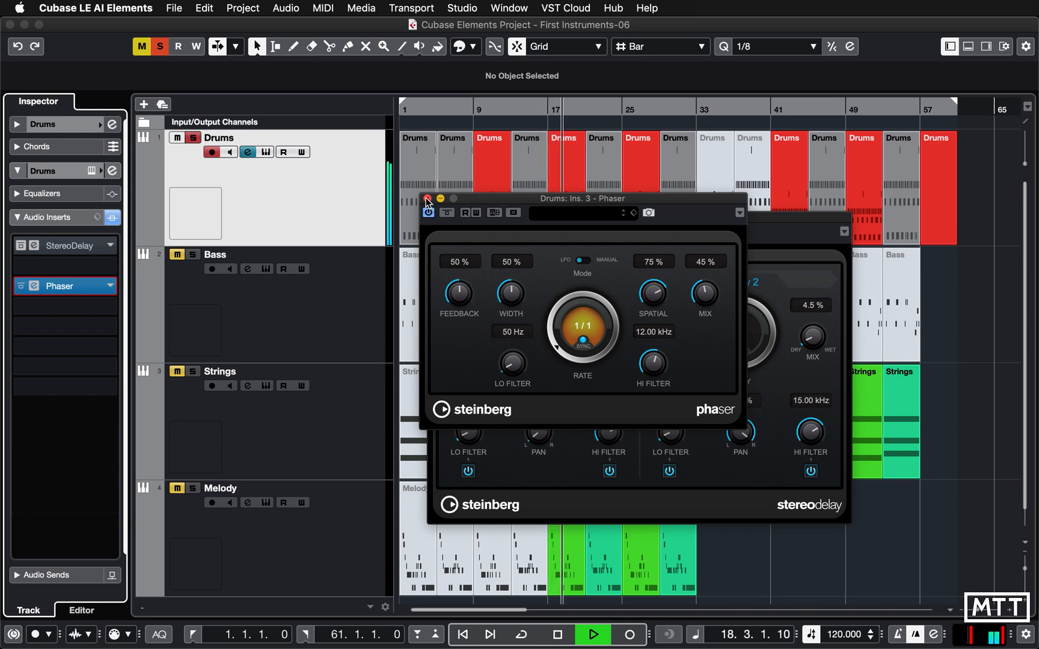
- Close and remove the Phaser from the Drums inserts, discarding its changes
{"action": "left_click", "coordinate": [428, 201]}
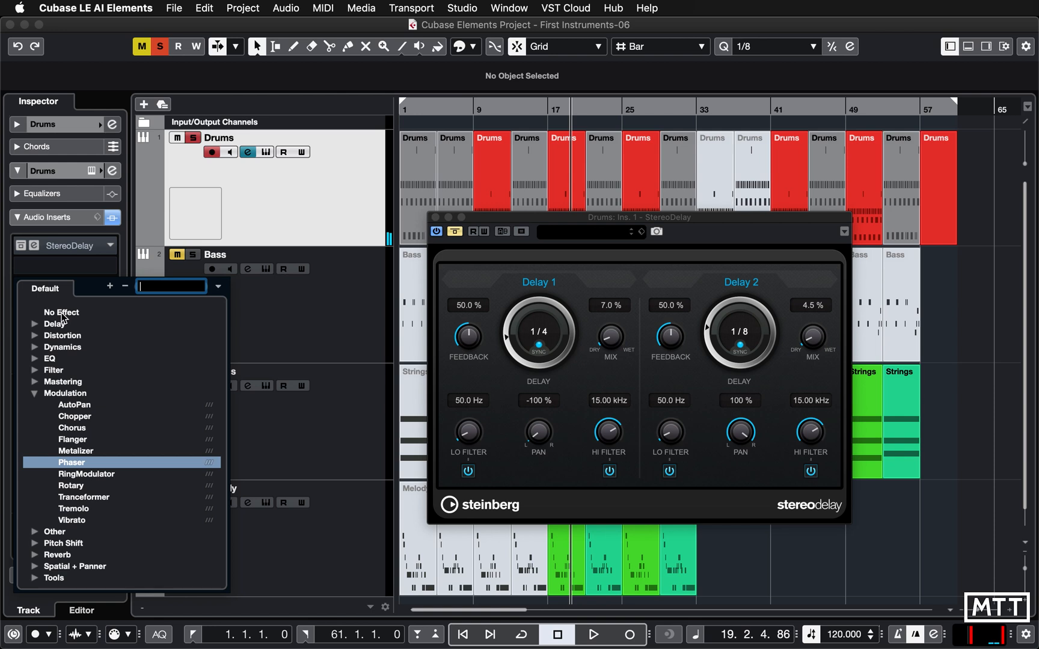
{"action": "left_click", "coordinate": [71, 463]}
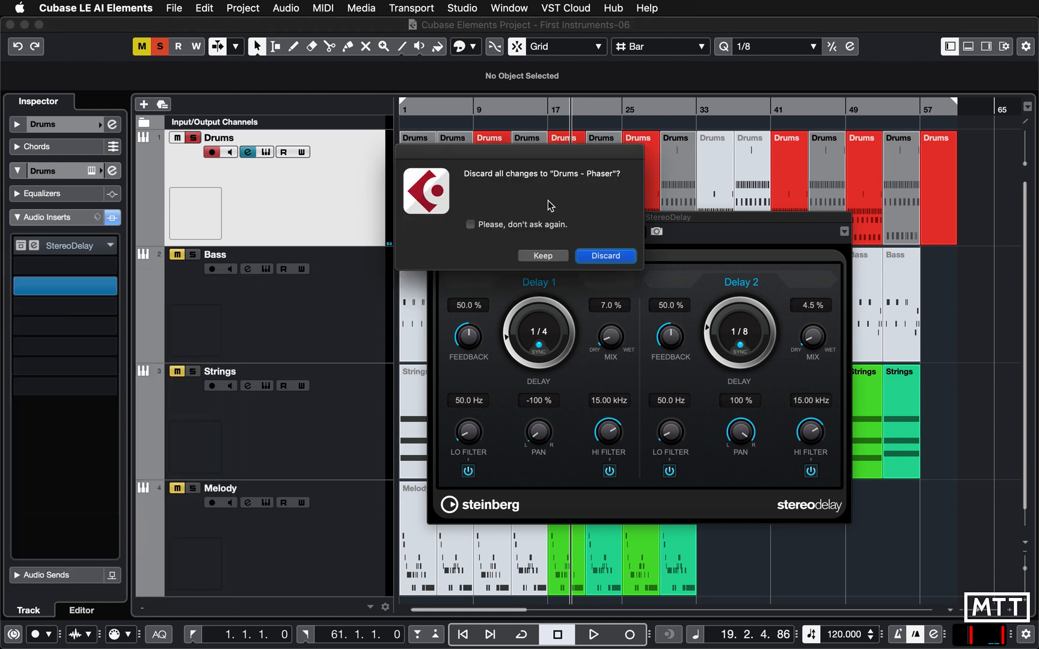
{"action": "mouse_move", "coordinate": [568, 221]}
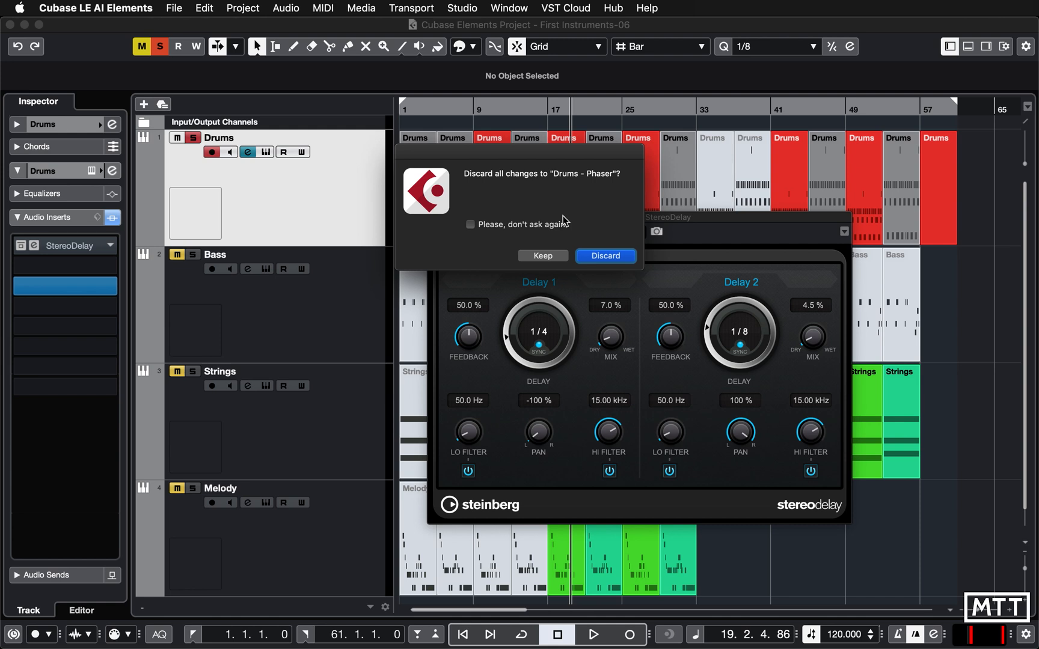
{"action": "mouse_move", "coordinate": [604, 255]}
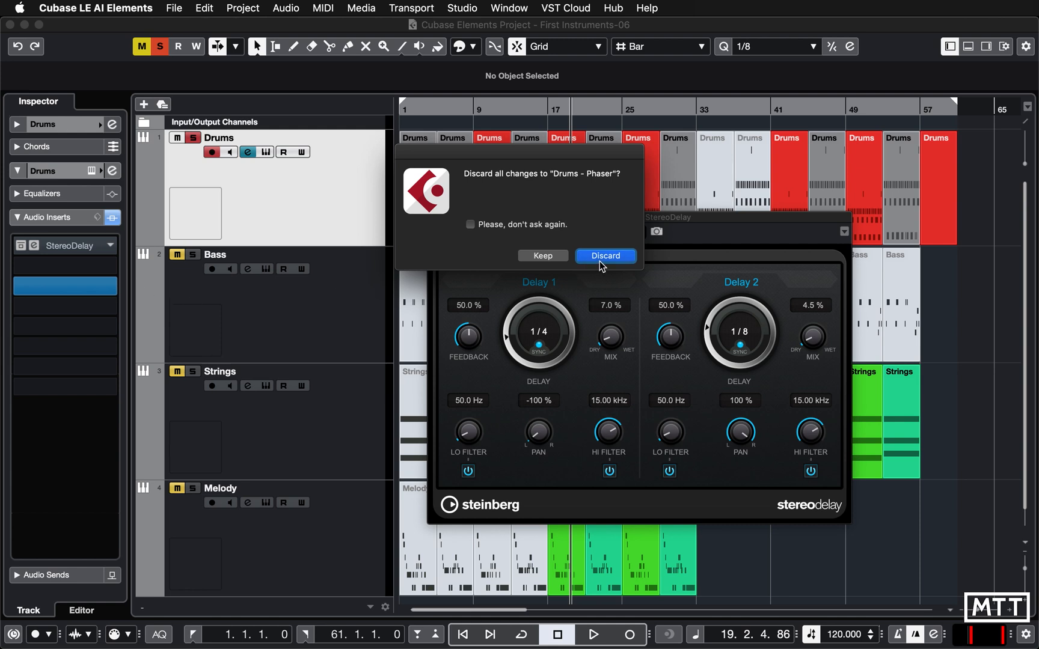
{"action": "left_click", "coordinate": [603, 256]}
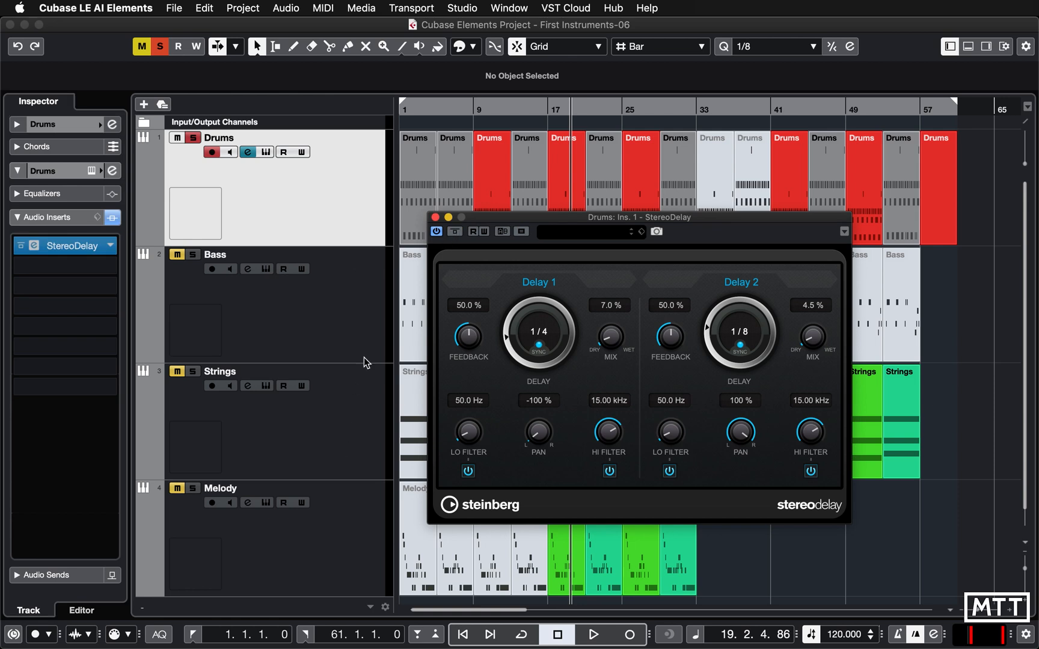
- Select the Strings track, un-solo Drums, and toggle playback
{"action": "left_click", "coordinate": [220, 371]}
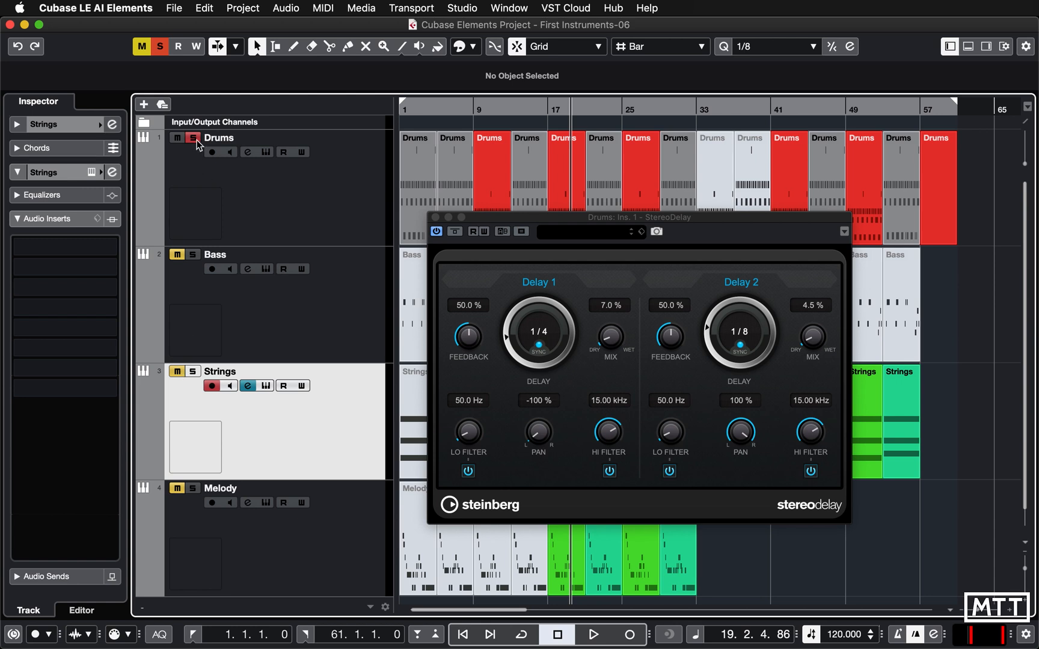
{"action": "left_click", "coordinate": [192, 138]}
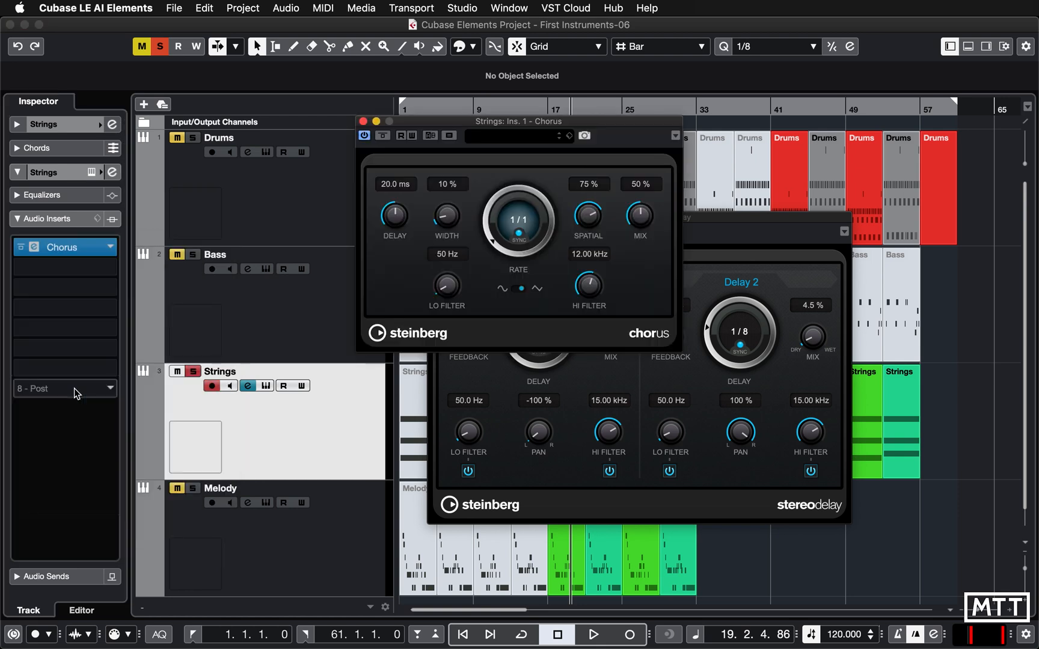
{"action": "left_click", "coordinate": [593, 634]}
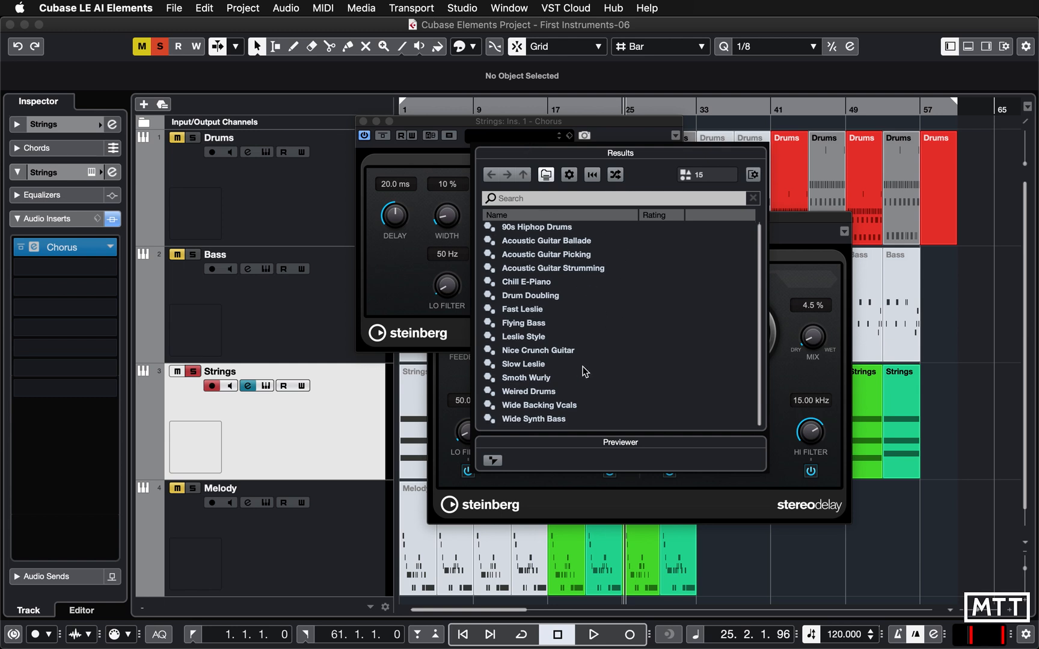
{"action": "mouse_move", "coordinate": [538, 352]}
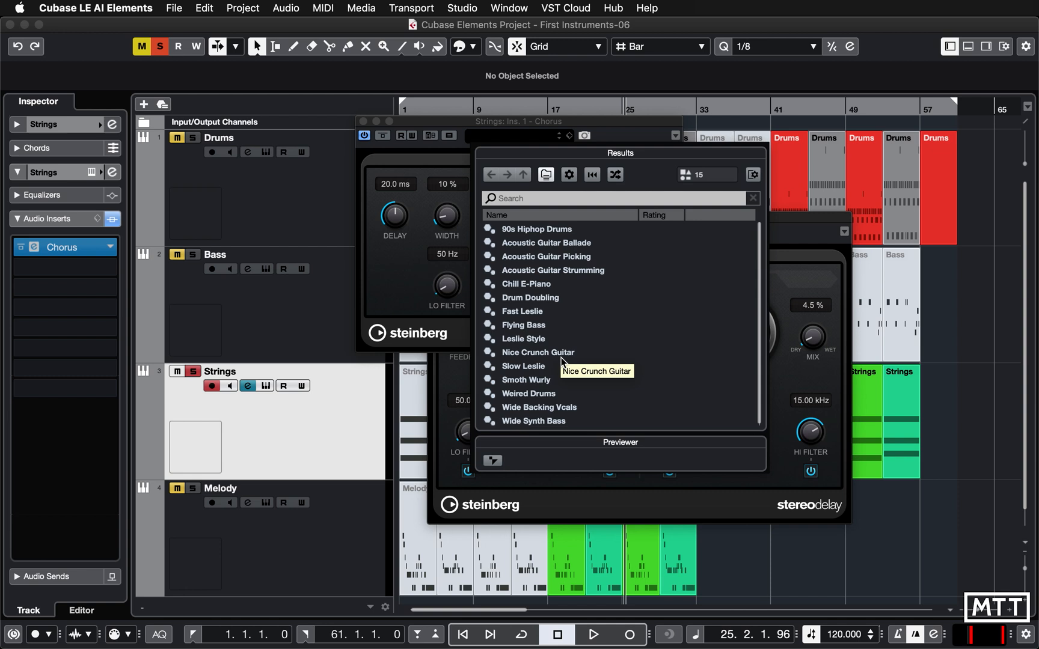
{"action": "mouse_move", "coordinate": [571, 296]}
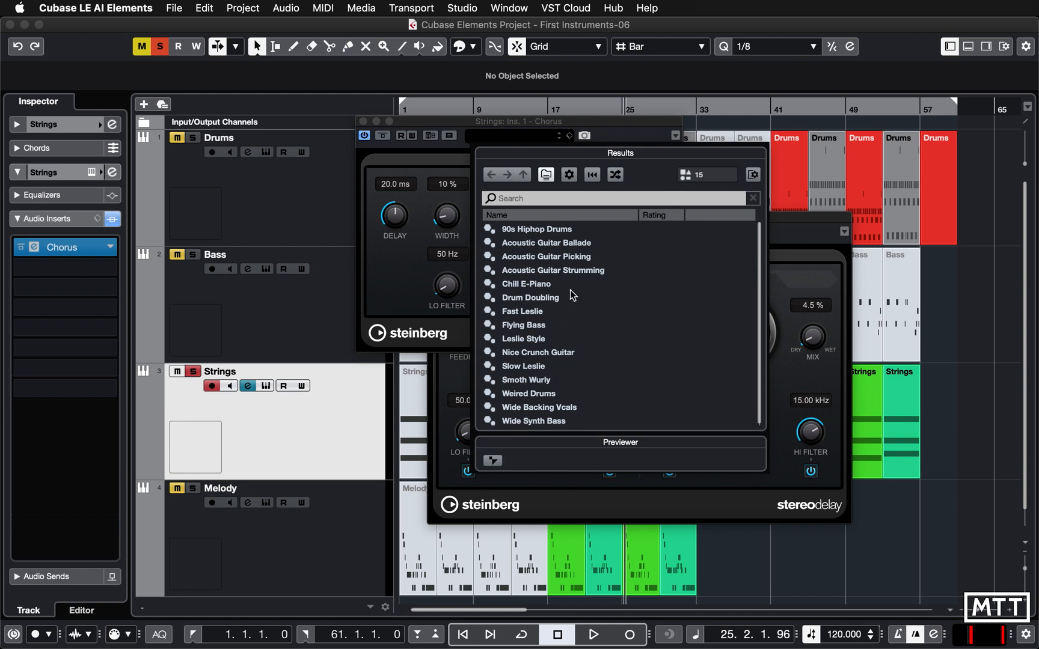
{"action": "mouse_move", "coordinate": [563, 383]}
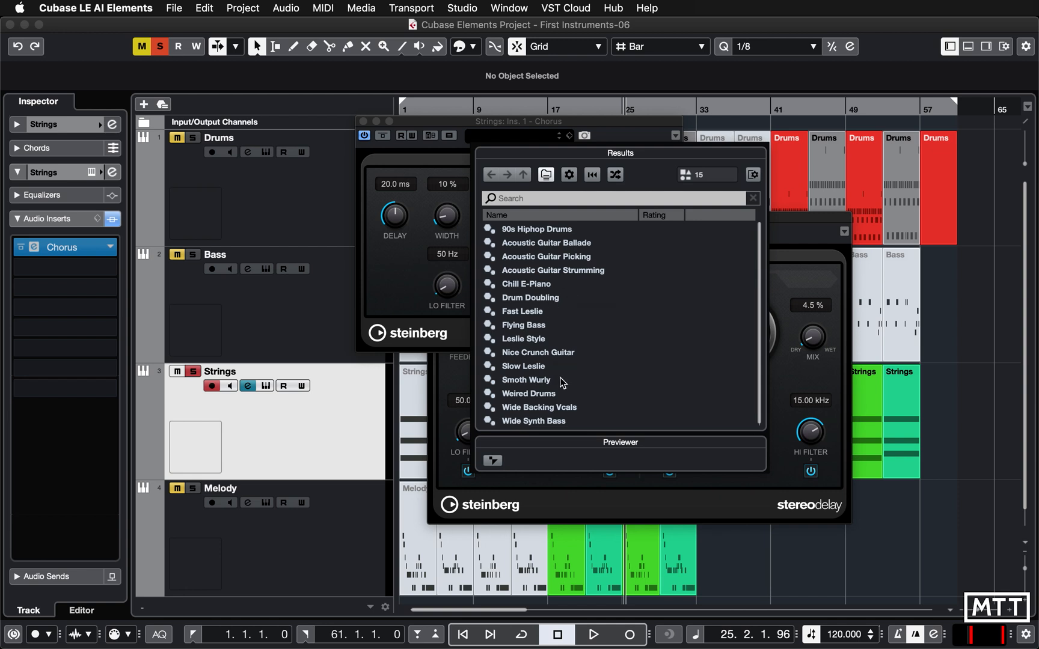
{"action": "mouse_move", "coordinate": [560, 386]}
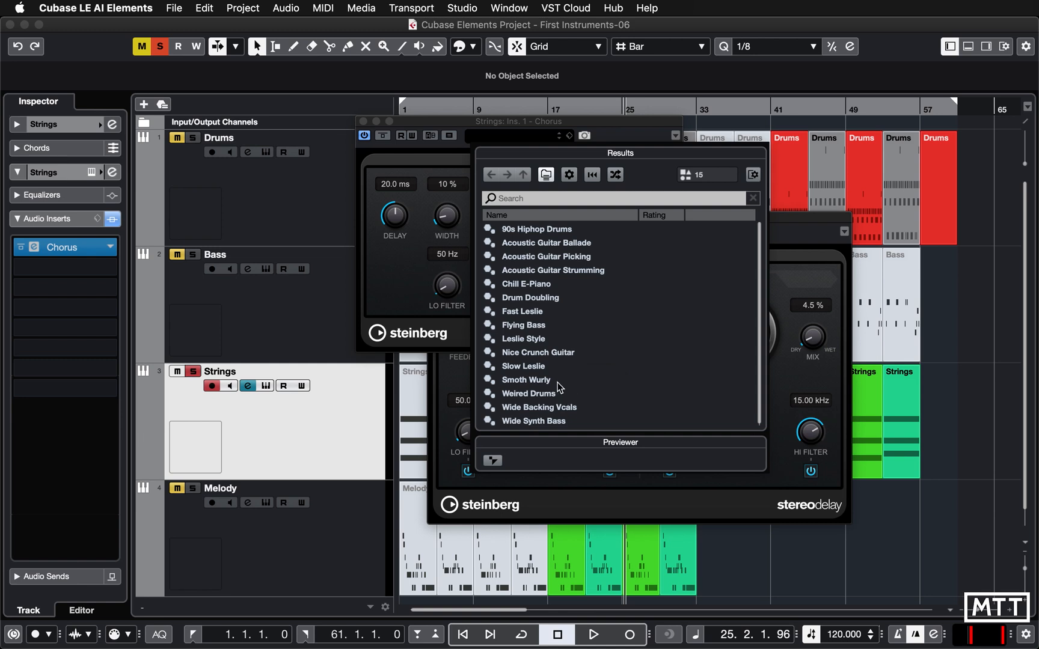
{"action": "mouse_move", "coordinate": [567, 303]}
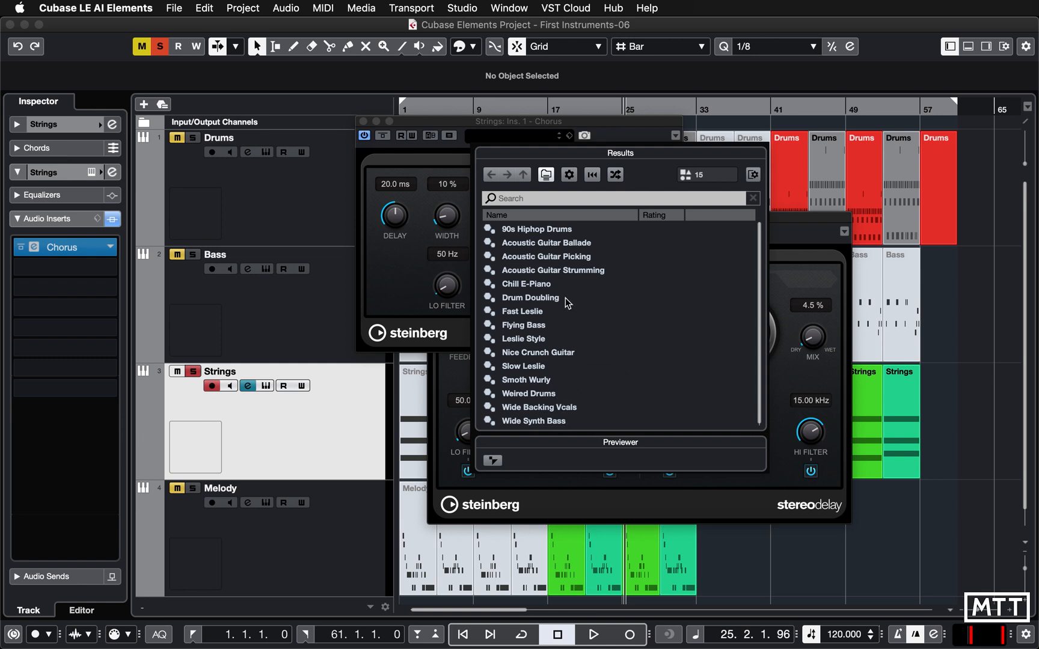
{"action": "mouse_move", "coordinate": [535, 413]}
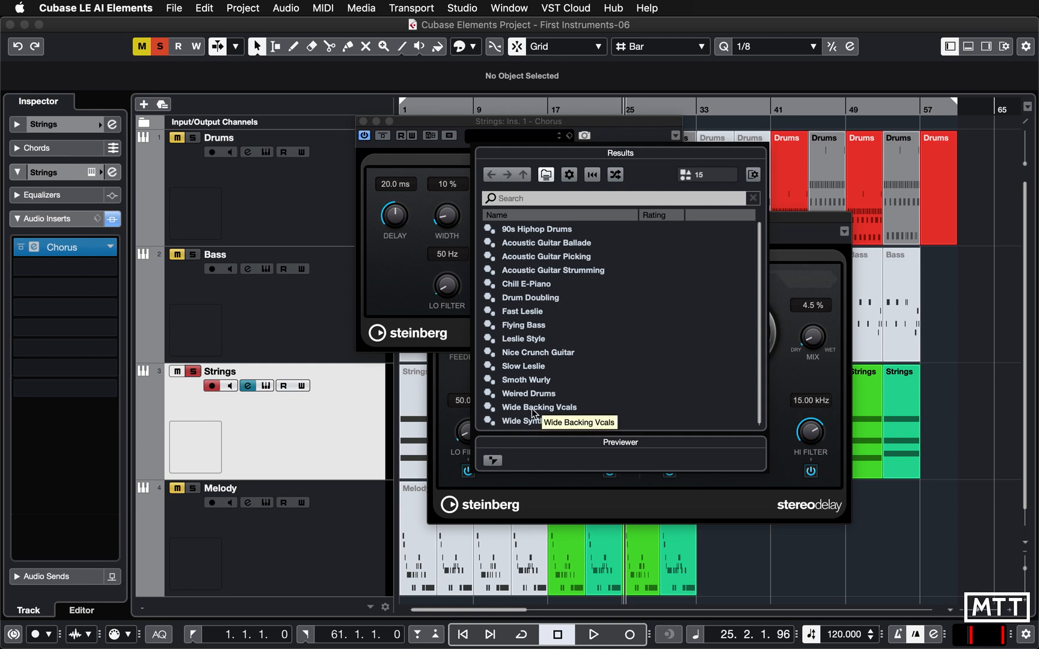
- Load the Wide Backing Vcals chorus preset on Strings and close the Chorus panel
{"action": "double_click", "coordinate": [539, 407]}
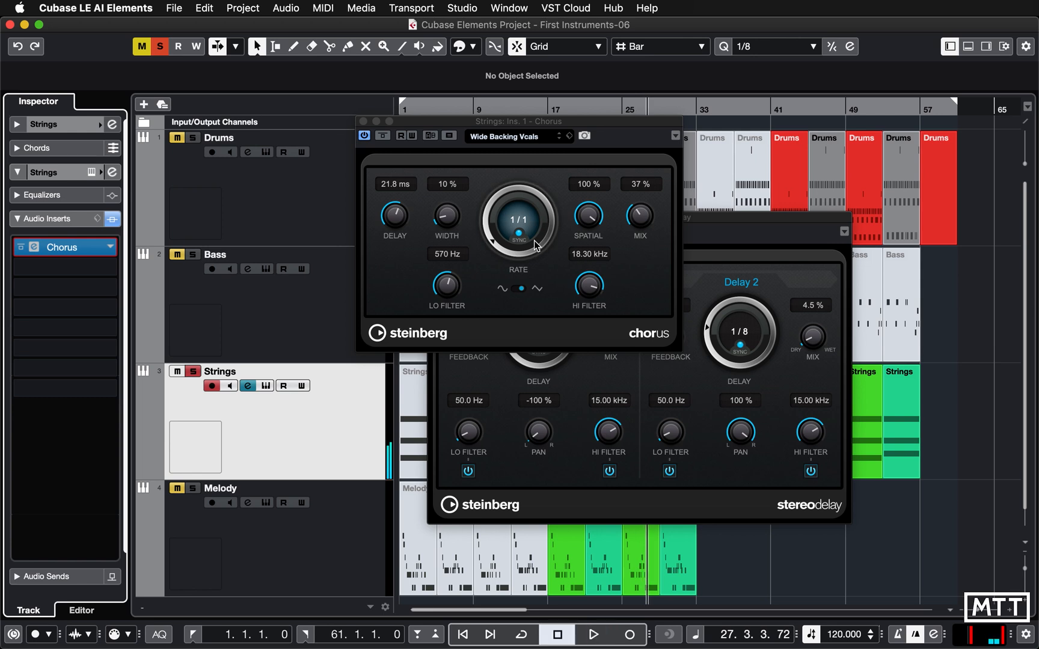
{"action": "left_click", "coordinate": [364, 121]}
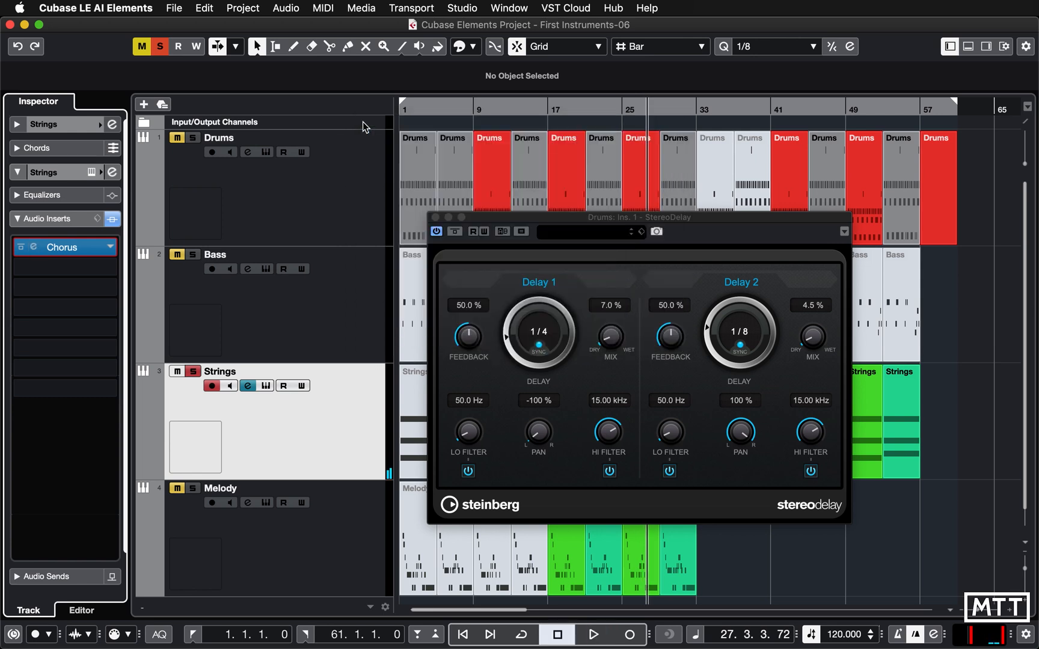
{"action": "mouse_move", "coordinate": [193, 371]}
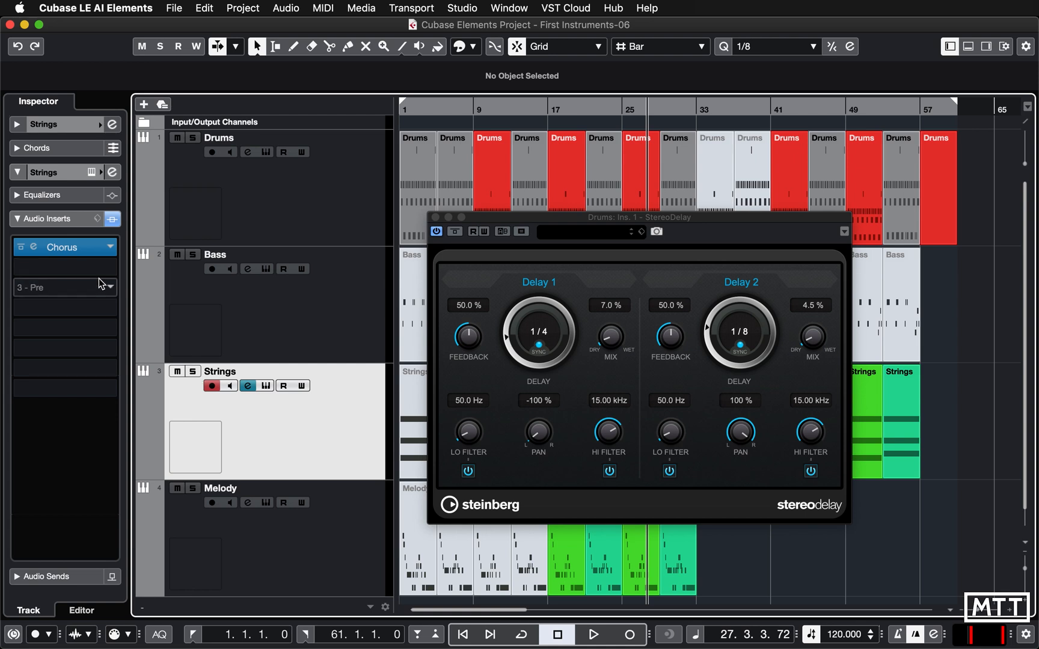
- Browse effect categories for a second Strings insert, collapsing Mastering without choosing an effect
{"action": "left_click", "coordinate": [63, 286]}
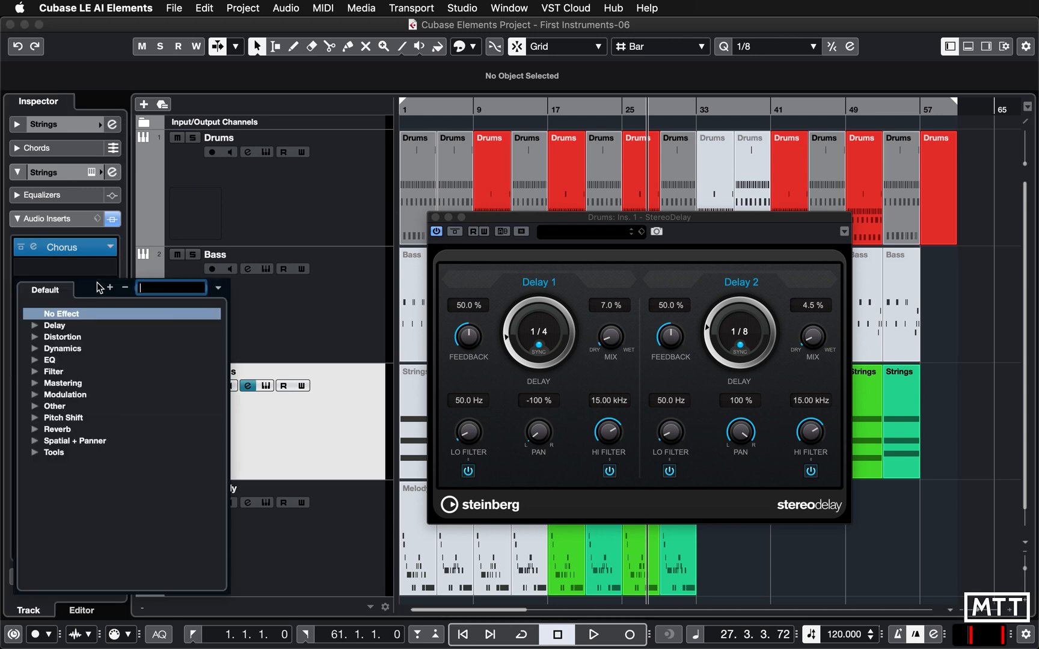
{"action": "mouse_move", "coordinate": [39, 351]}
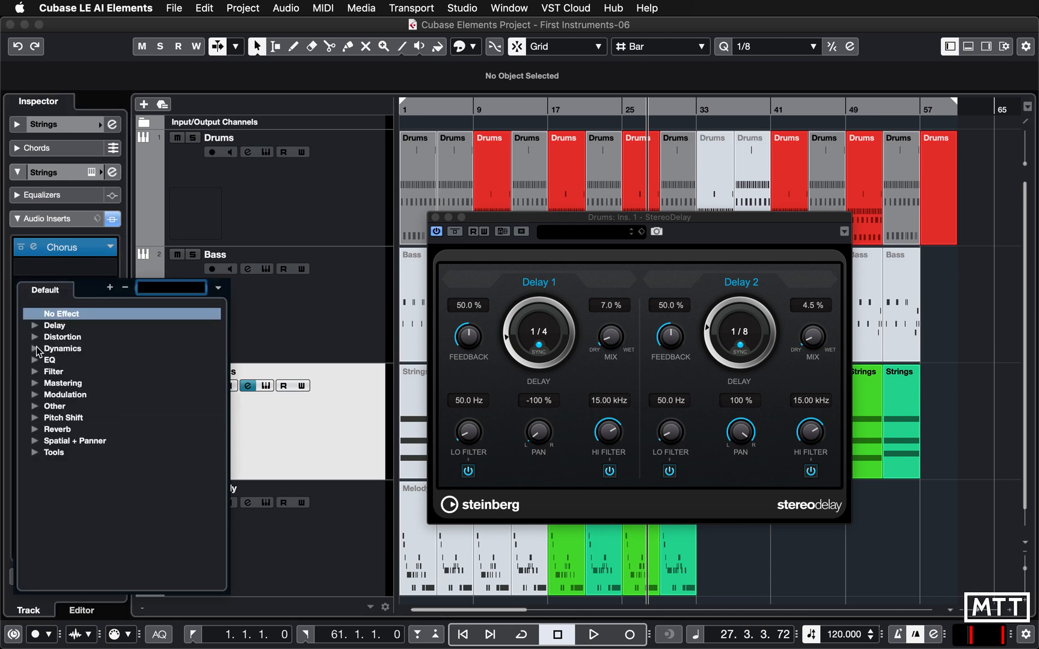
{"action": "mouse_move", "coordinate": [45, 390]}
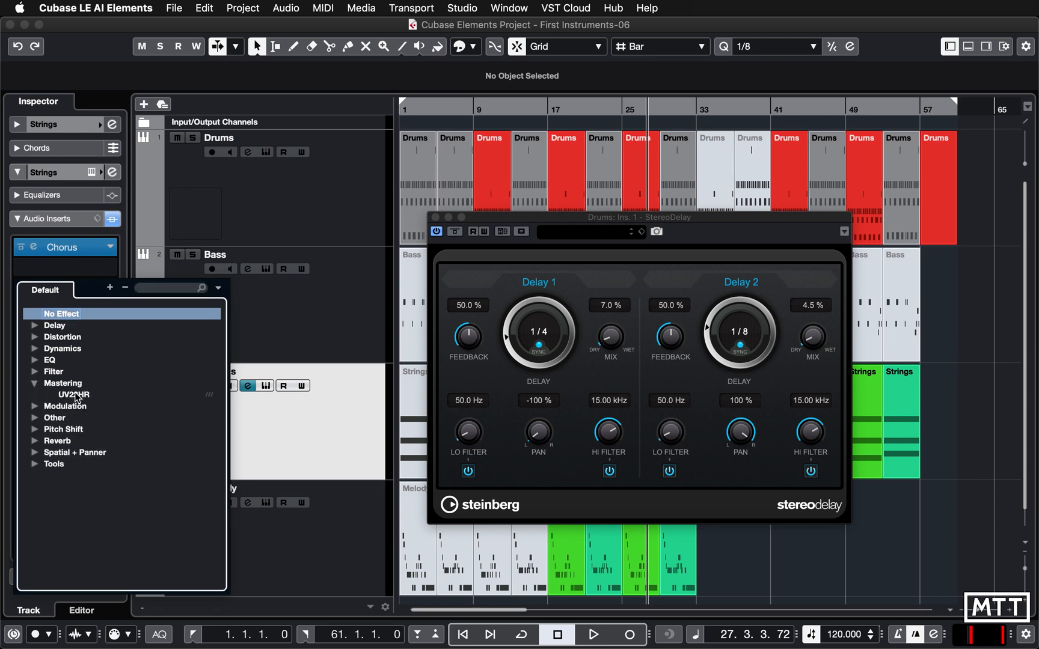
{"action": "left_click", "coordinate": [35, 382]}
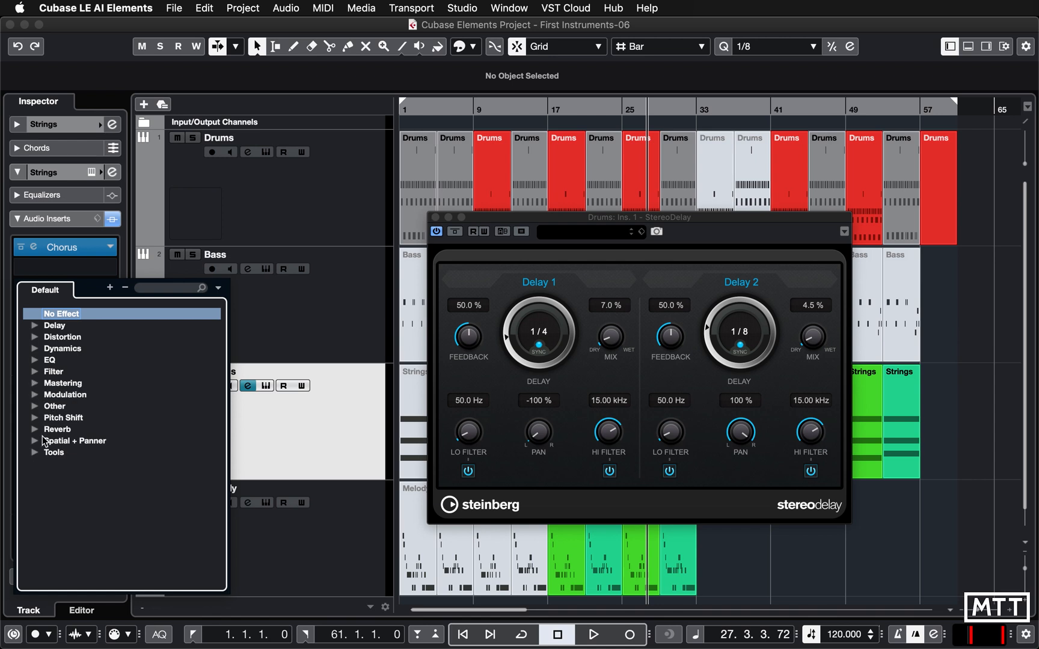
{"action": "mouse_move", "coordinate": [48, 432]}
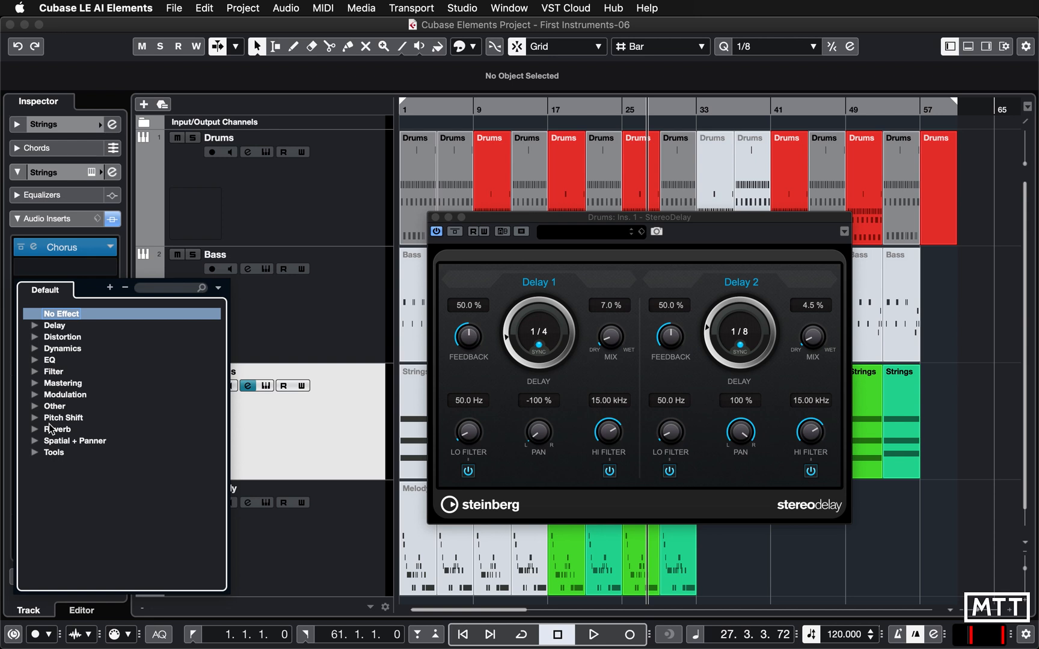
{"action": "mouse_move", "coordinate": [265, 339]}
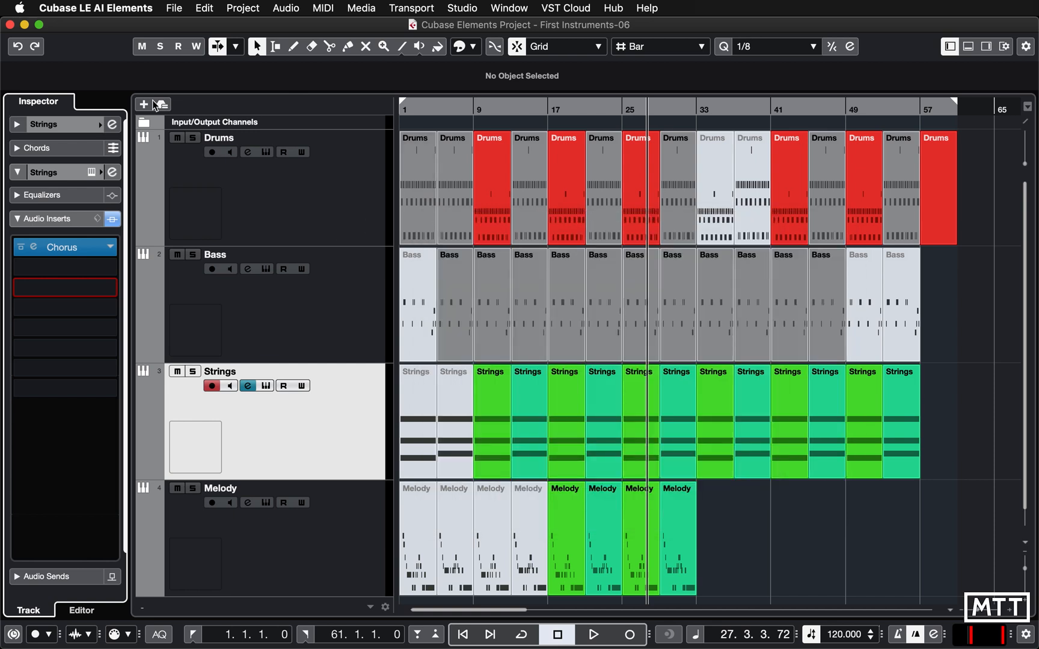
- Revert the project to its last saved version and confirm the revert
{"action": "left_click", "coordinate": [174, 8]}
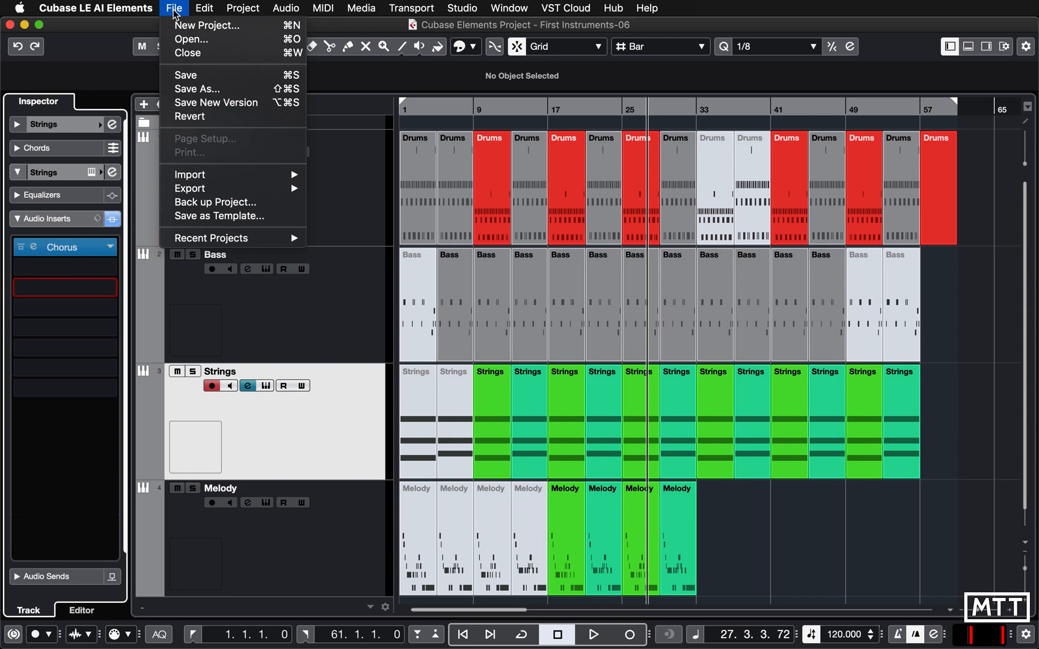
{"action": "mouse_move", "coordinate": [190, 116]}
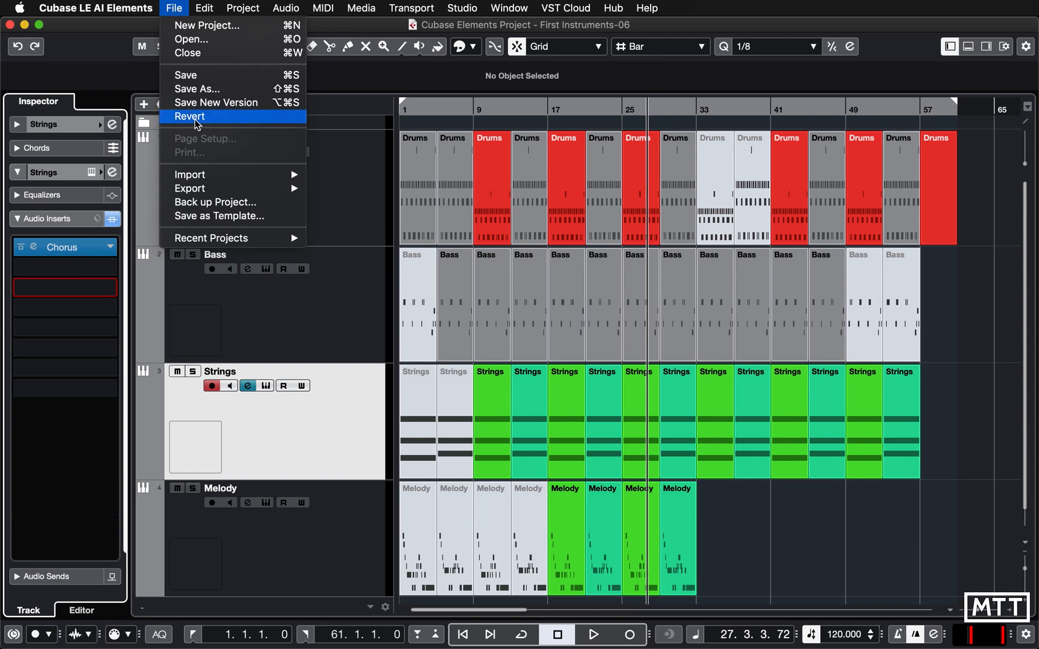
{"action": "left_click", "coordinate": [188, 117]}
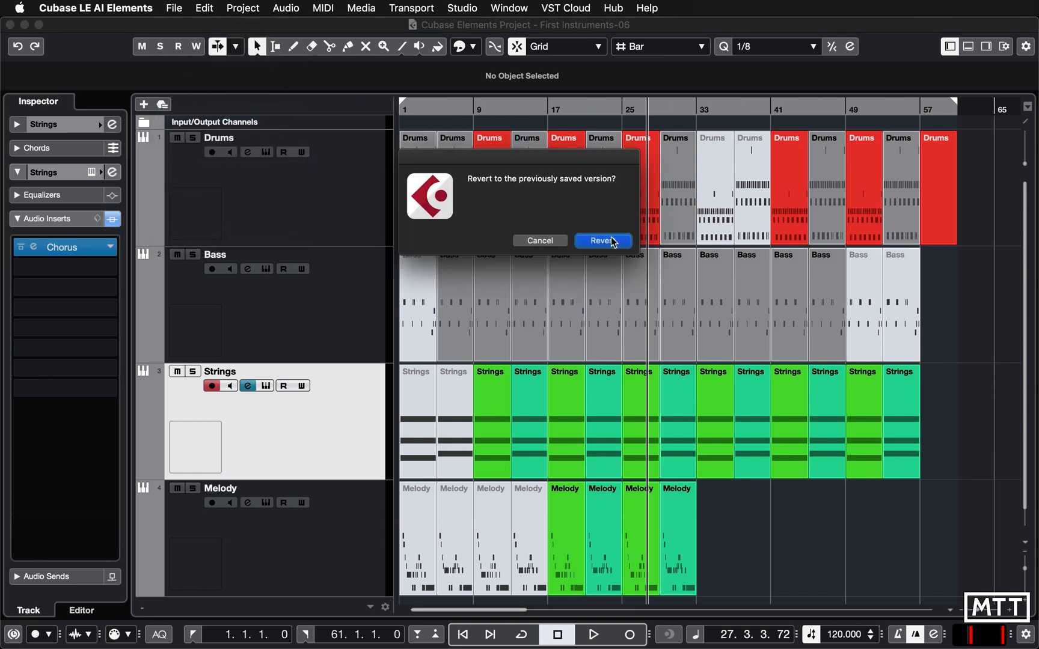
{"action": "left_click", "coordinate": [602, 241]}
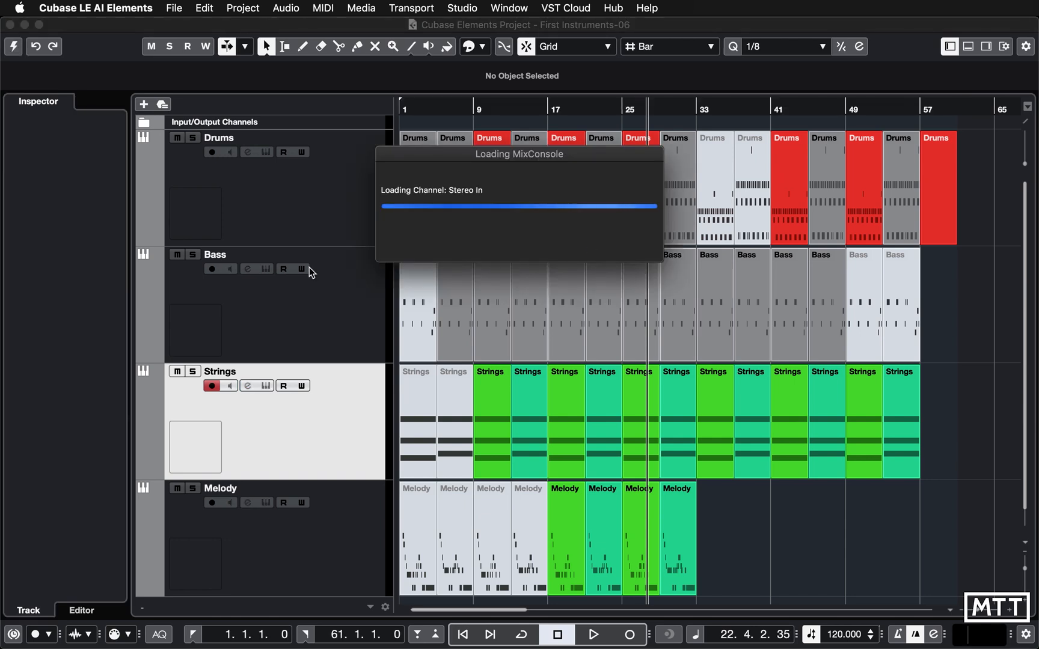
- Select the Bass, Drums and Strings tracks and show Drums' insert effects to confirm they are empty
{"action": "left_click", "coordinate": [215, 255]}
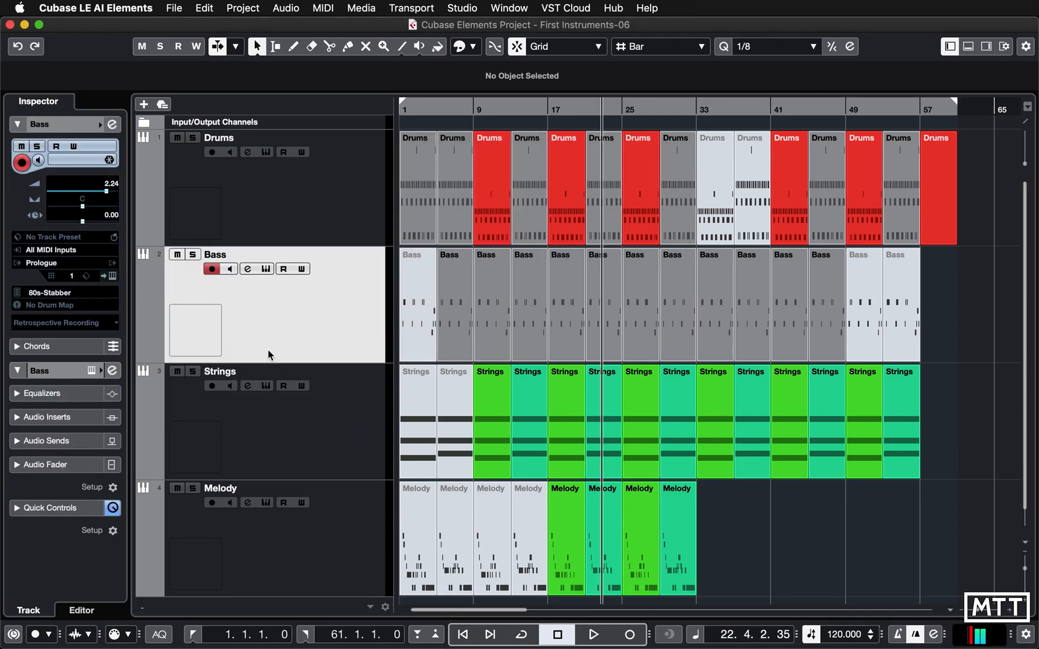
{"action": "left_click", "coordinate": [219, 137]}
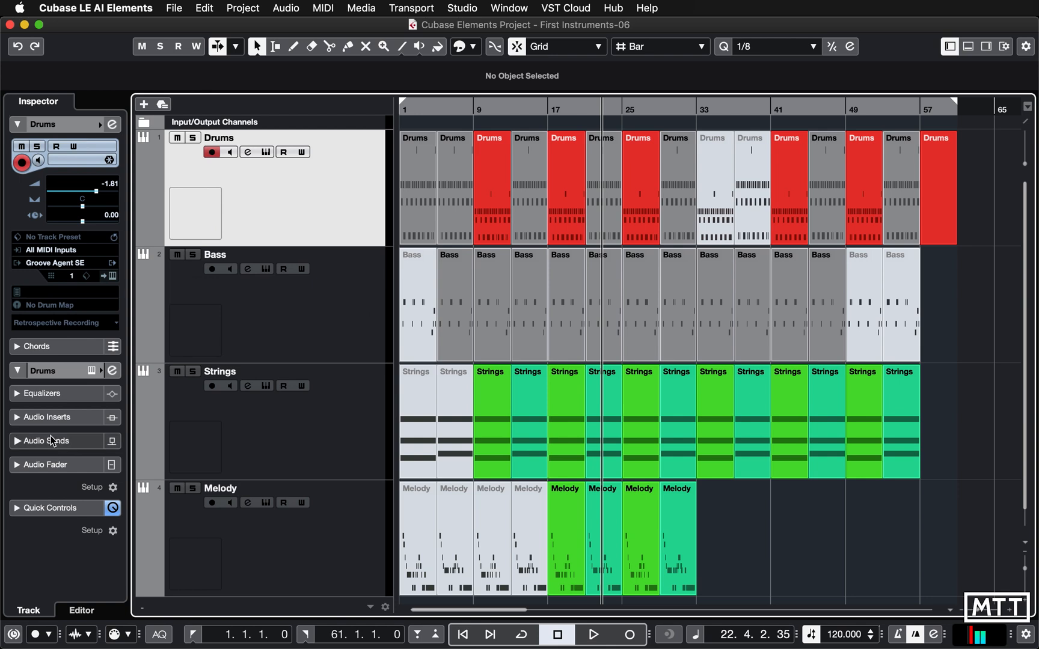
{"action": "left_click", "coordinate": [18, 124]}
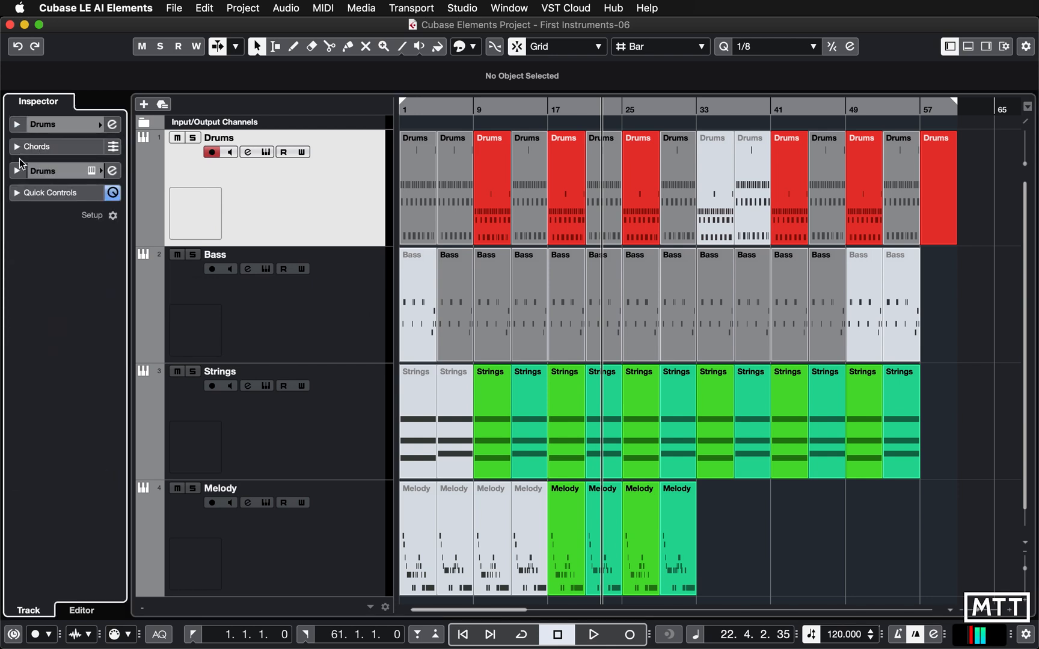
{"action": "left_click", "coordinate": [44, 170]}
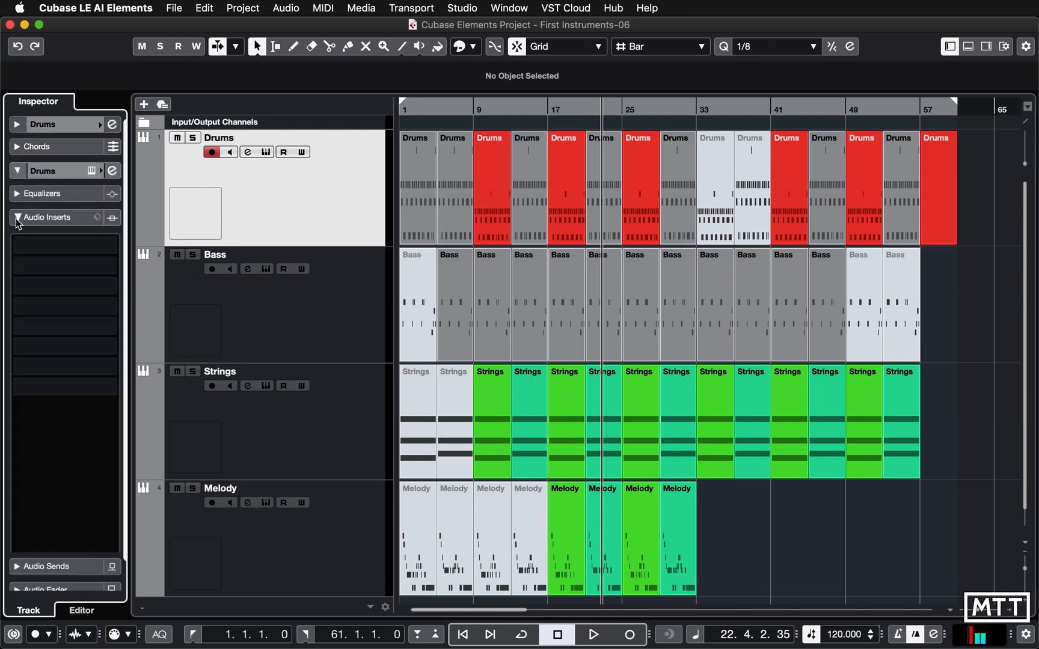
{"action": "left_click", "coordinate": [220, 371]}
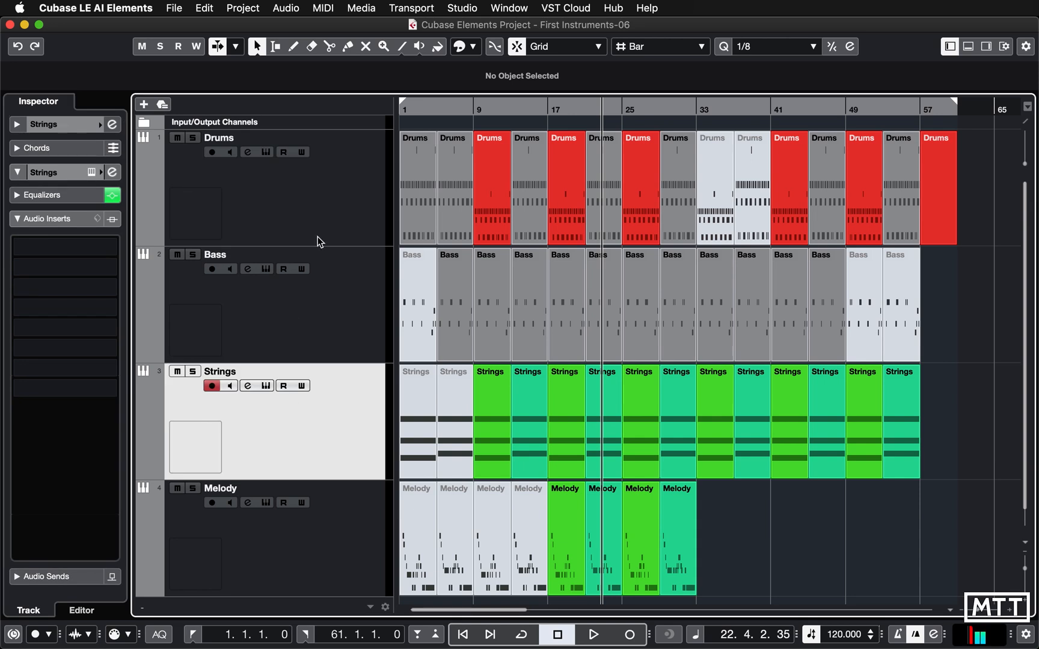
{"action": "left_click", "coordinate": [218, 137]}
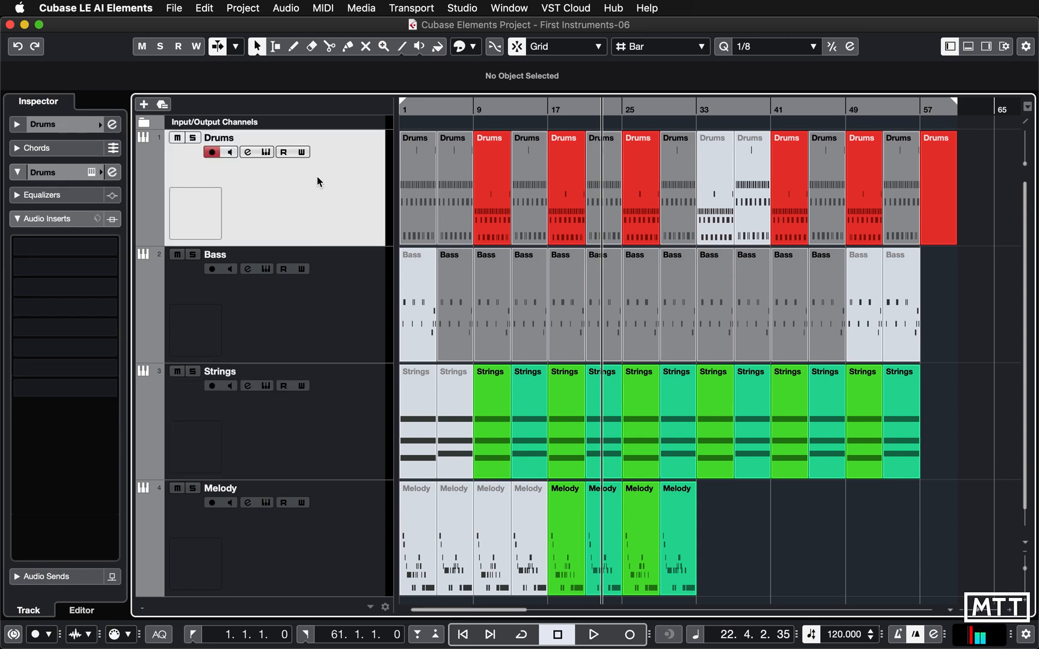